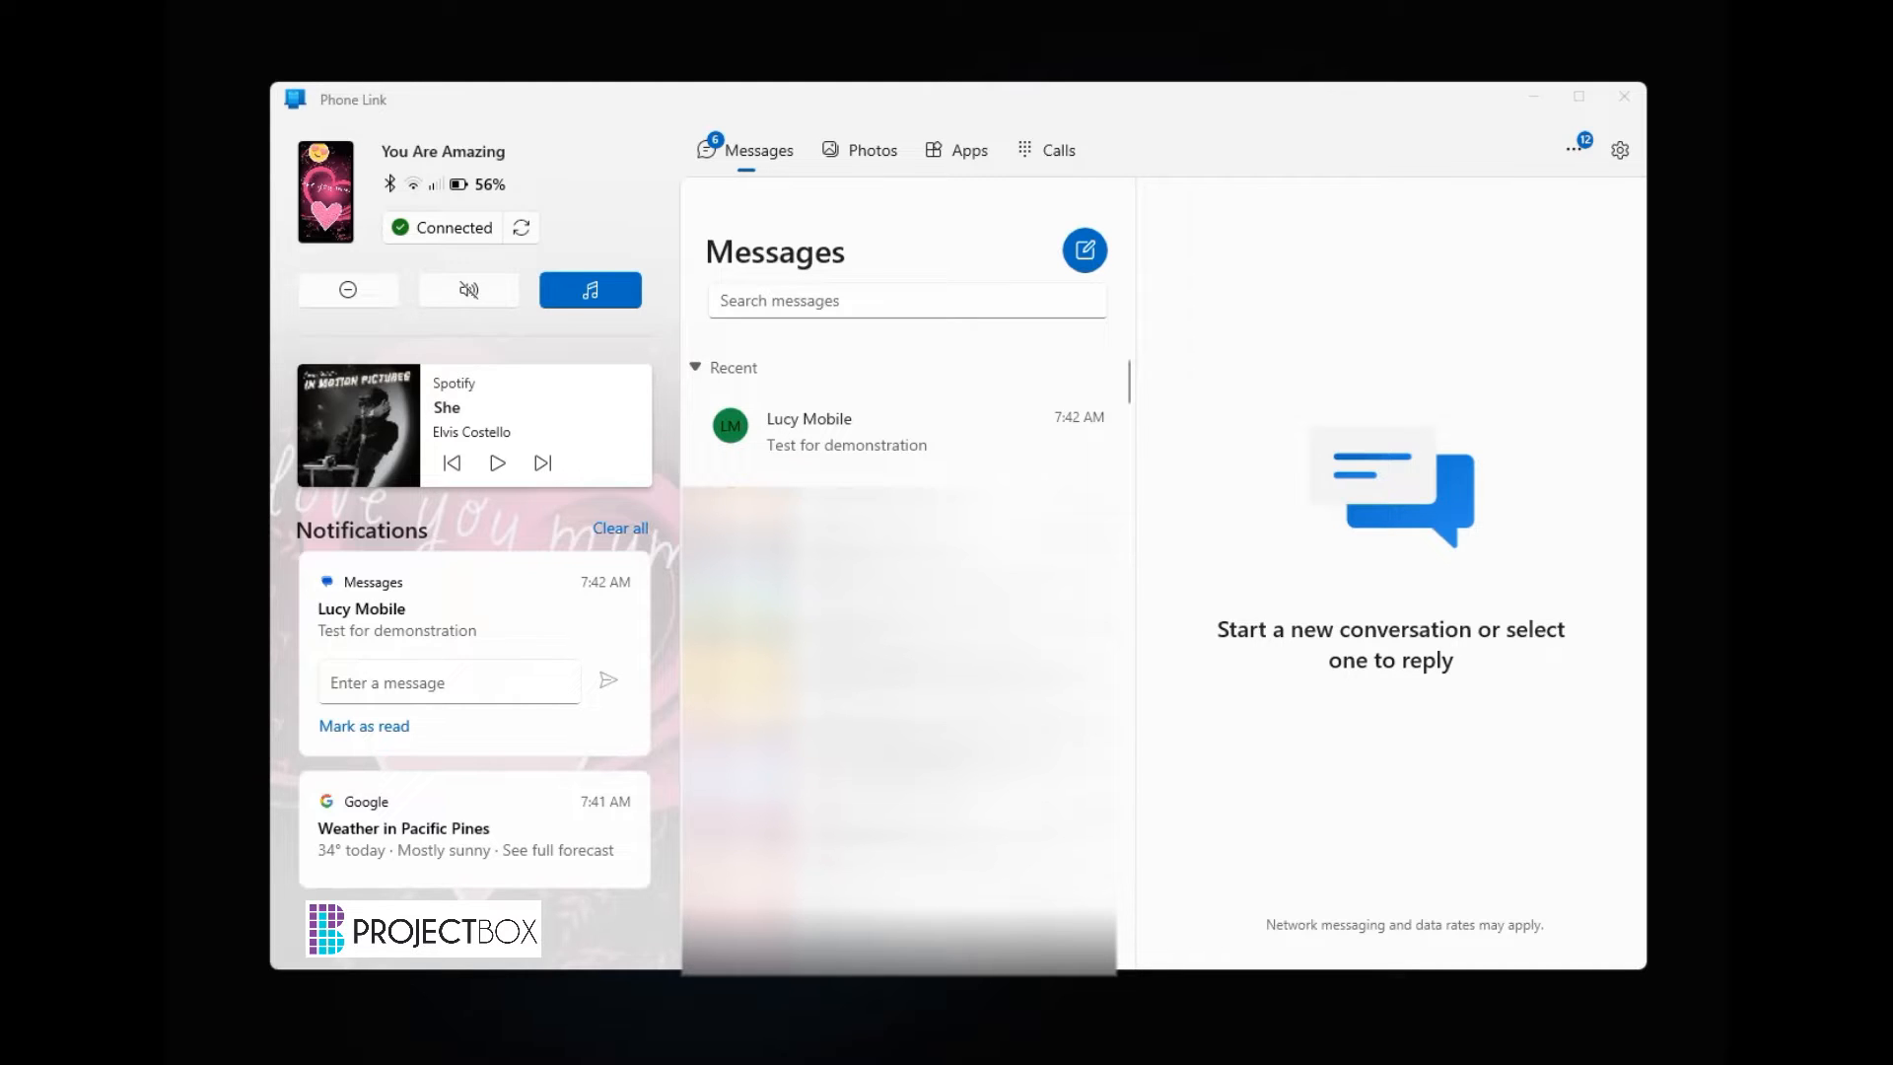
{"action": "mouse_move", "coordinate": [803, 48]}
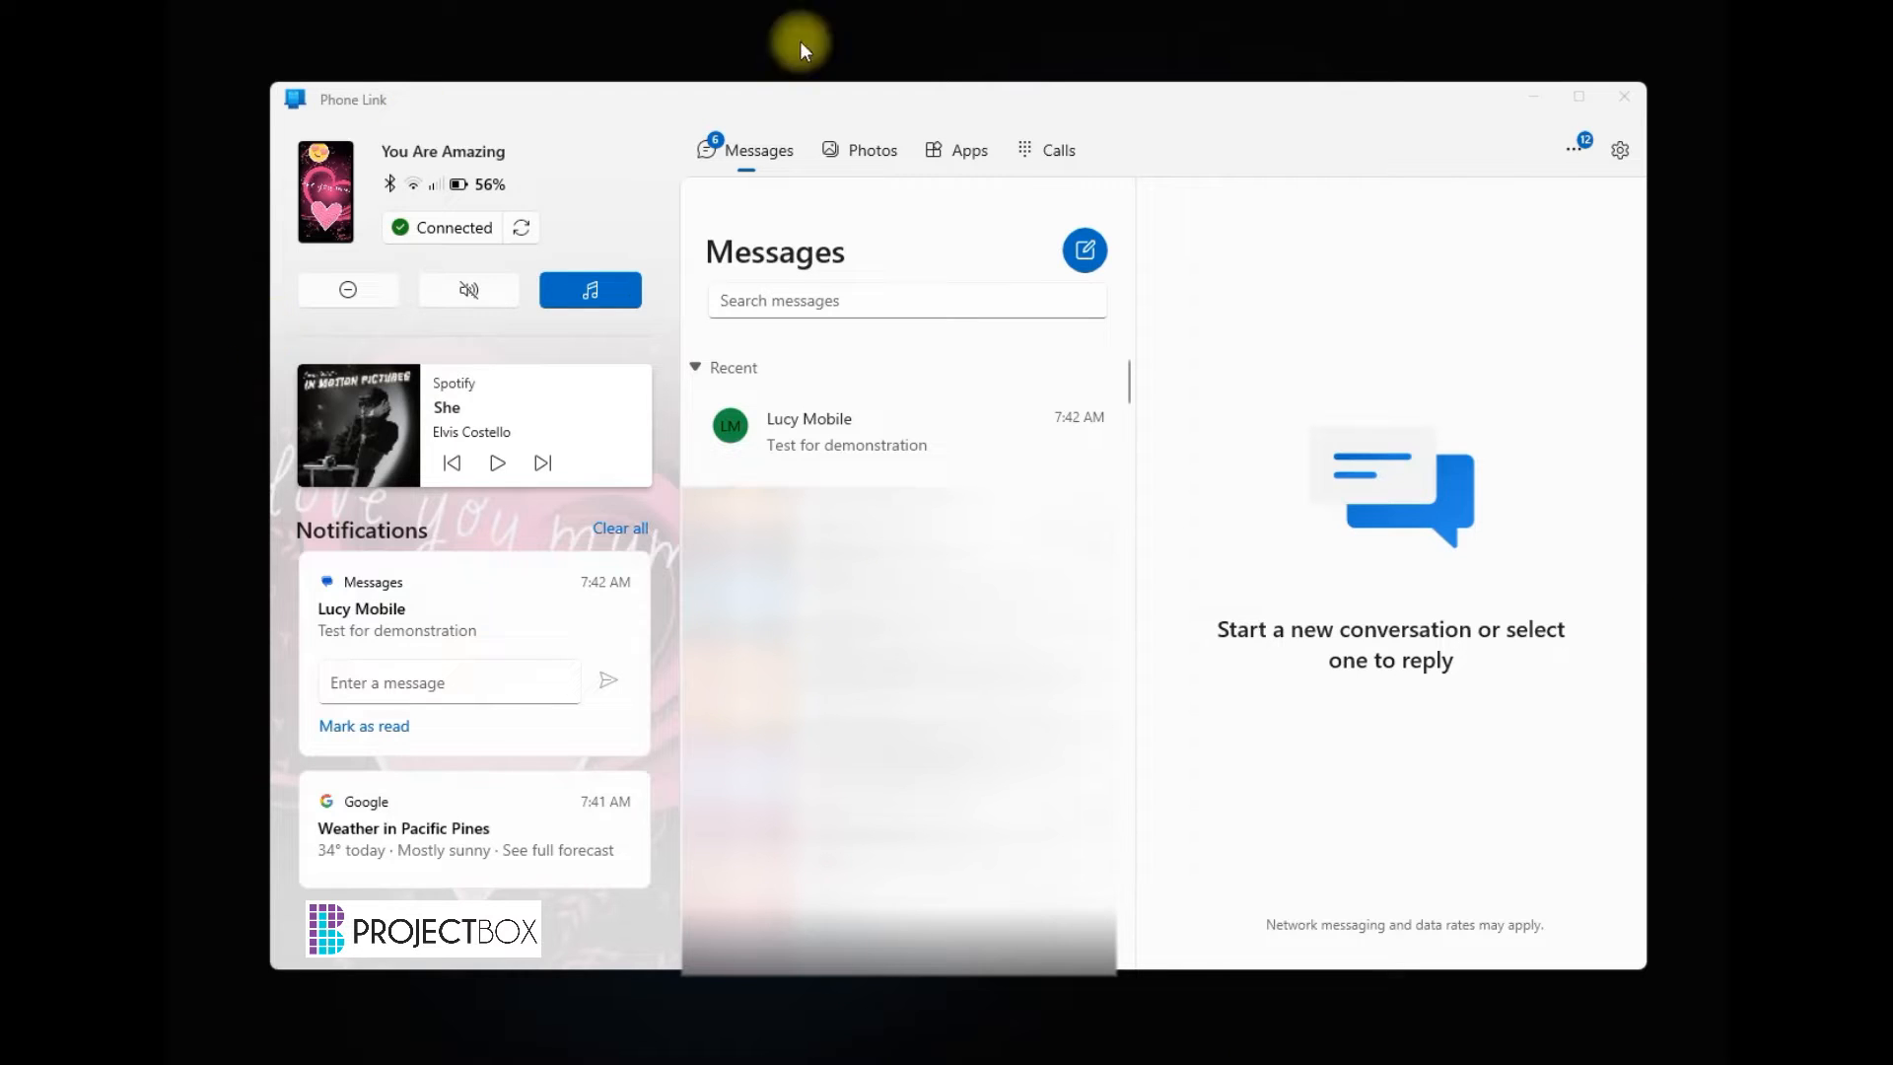
{"action": "mouse_move", "coordinate": [1158, 443]}
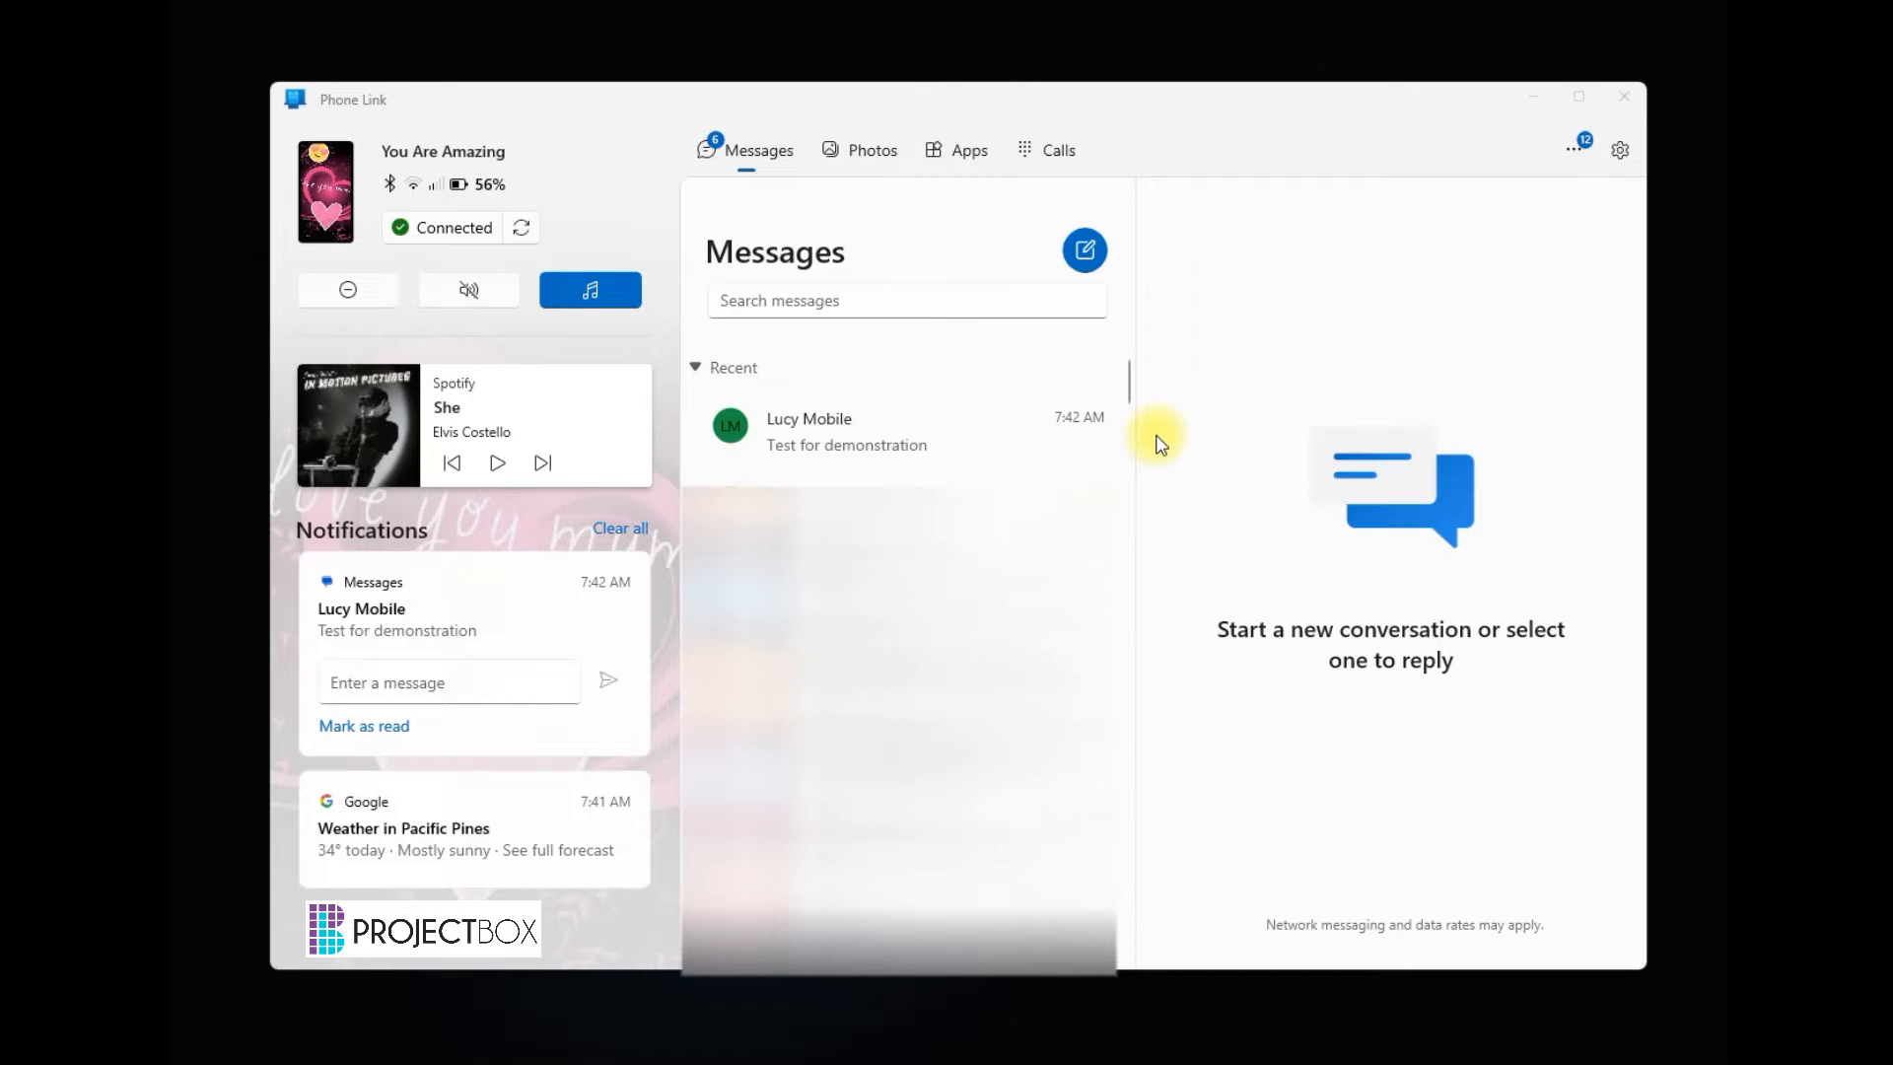
{"action": "mouse_move", "coordinate": [874, 464]}
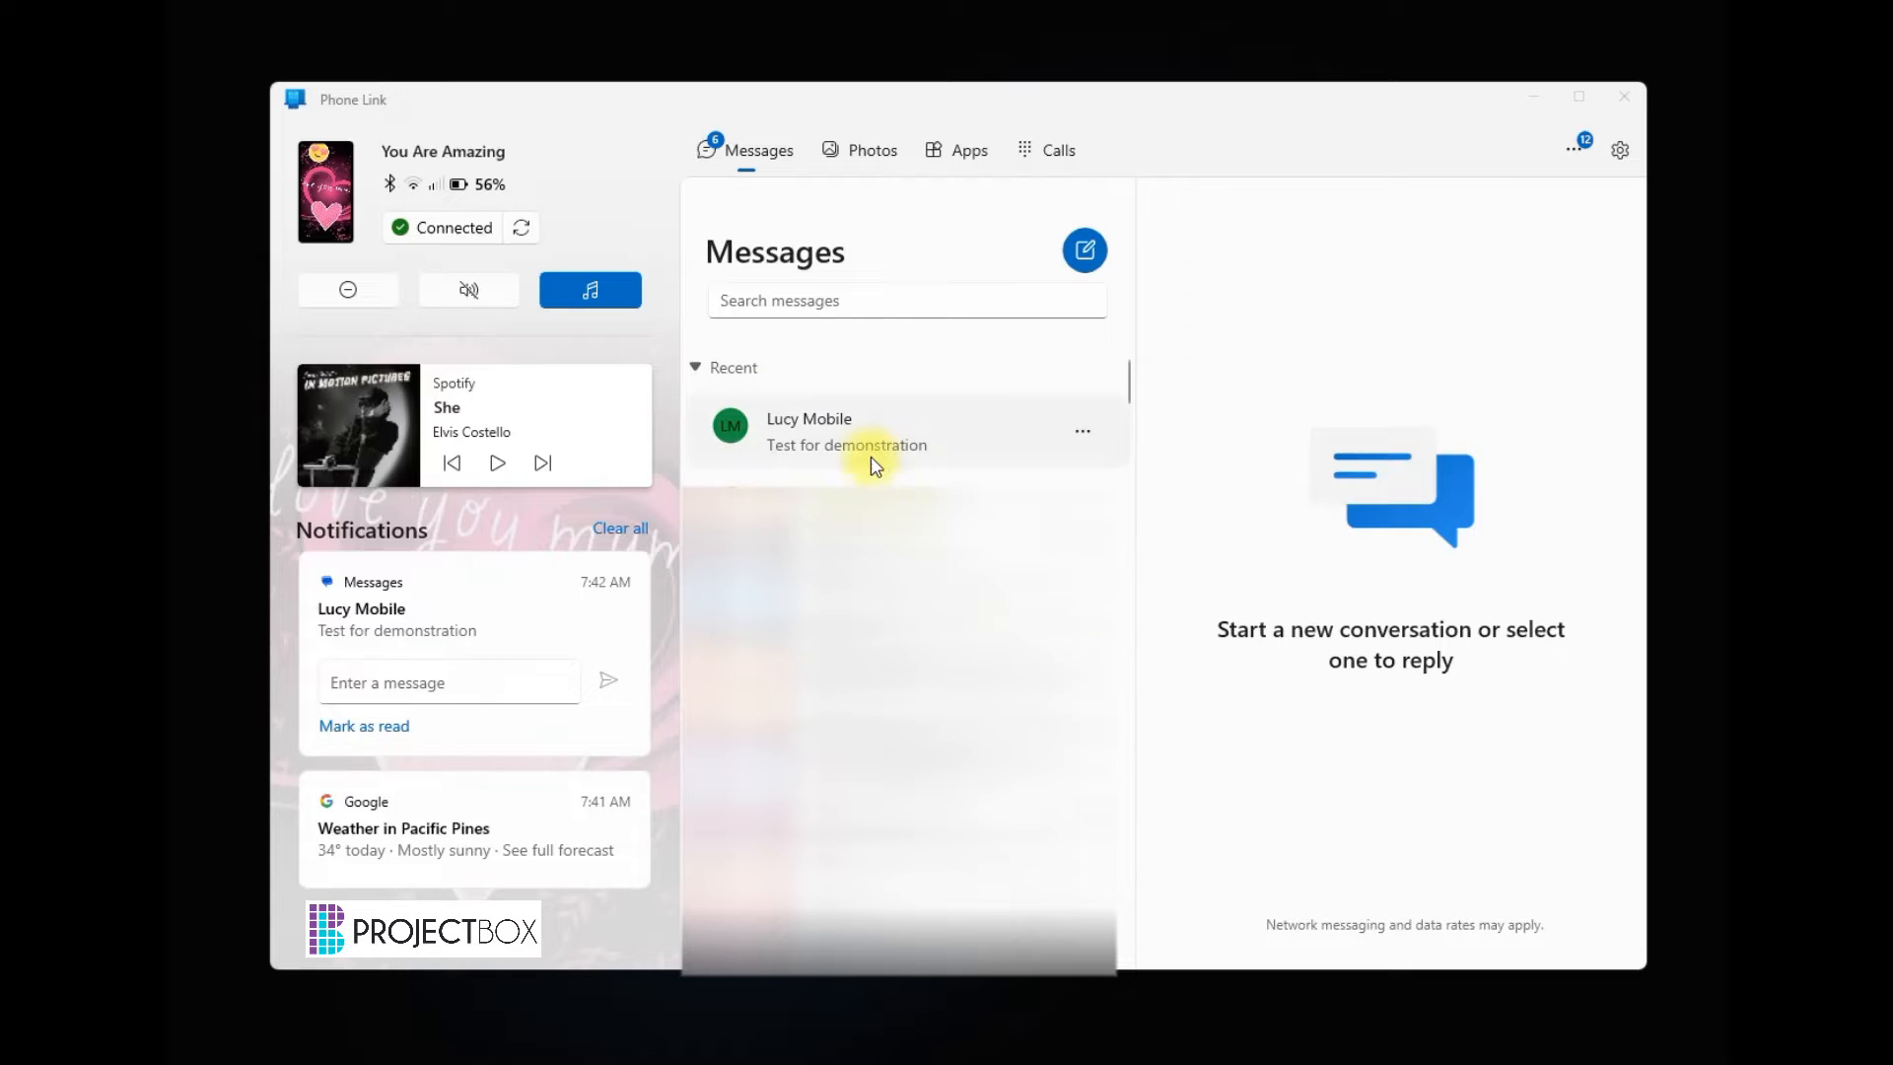
- Reply 'Test reply' in the recent conversation, then open the phone's home-screen mirror
{"action": "left_click", "coordinate": [864, 435]}
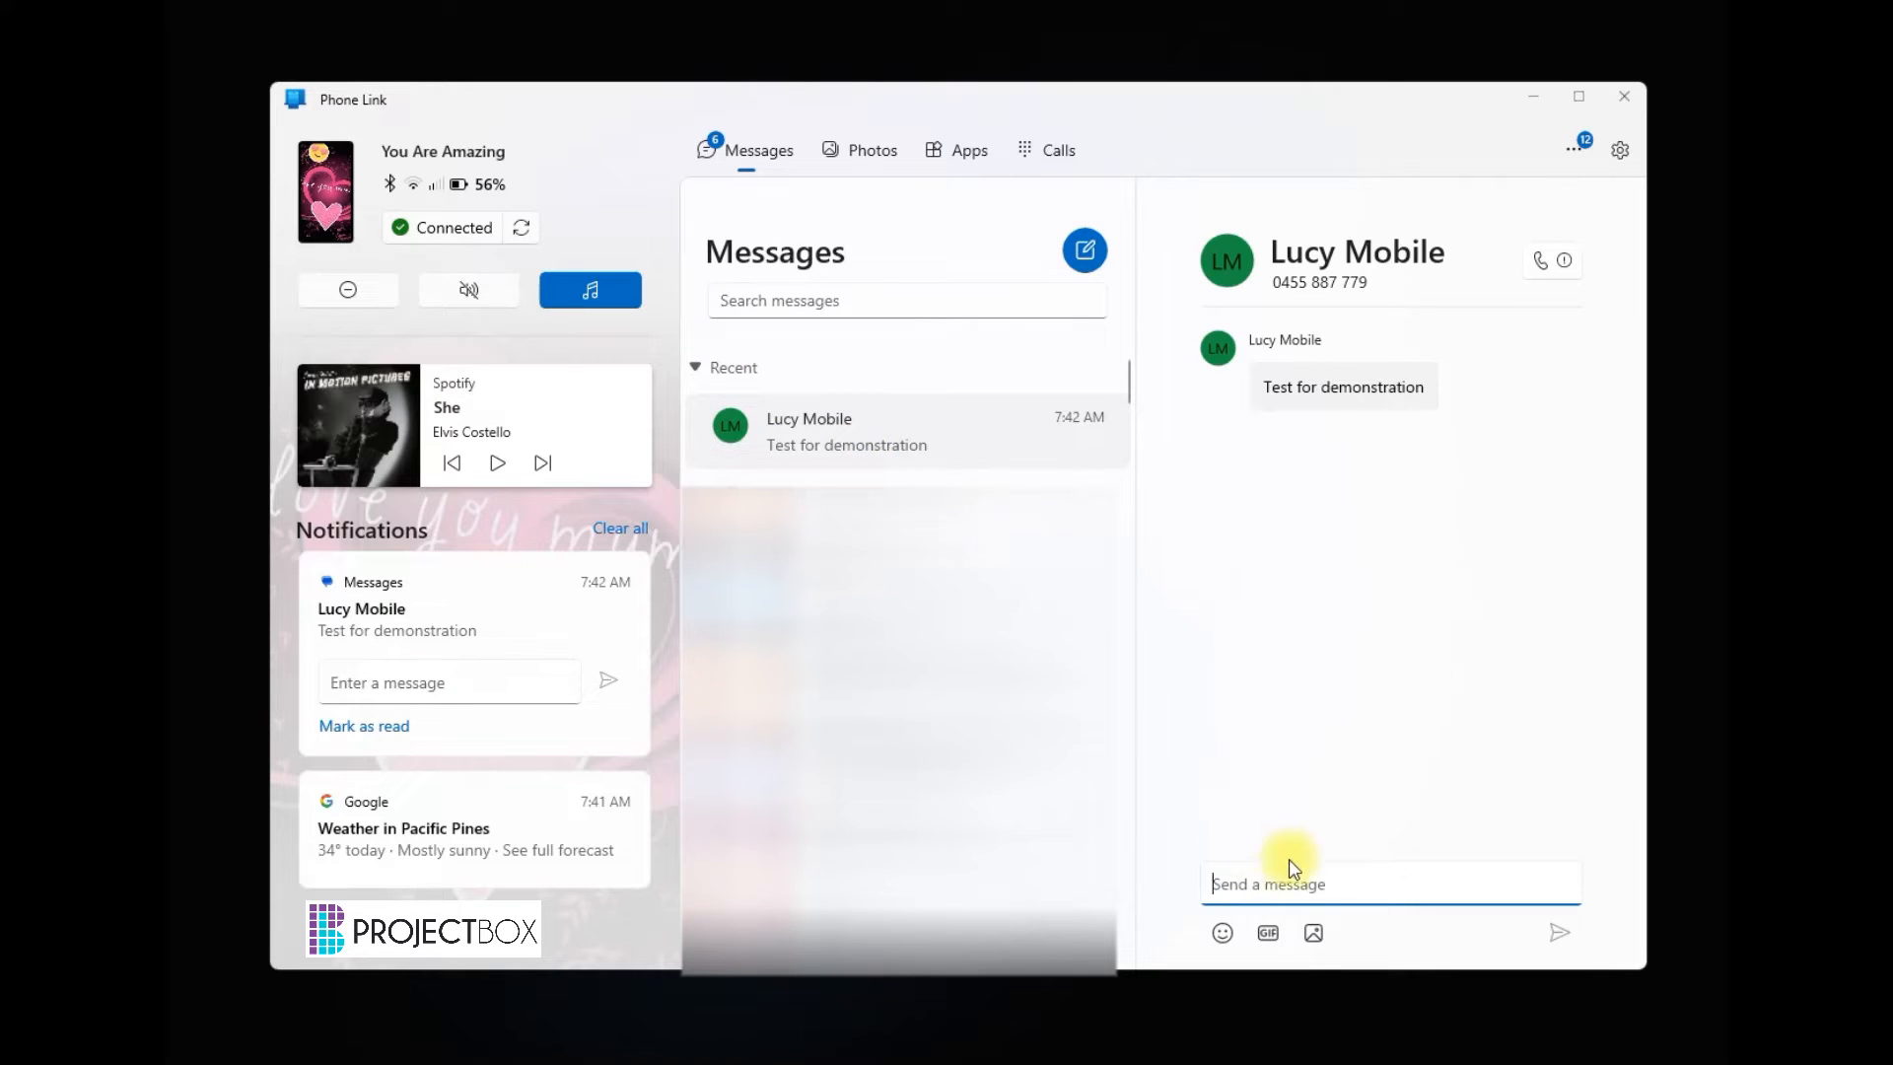
{"action": "type", "text": "Test"}
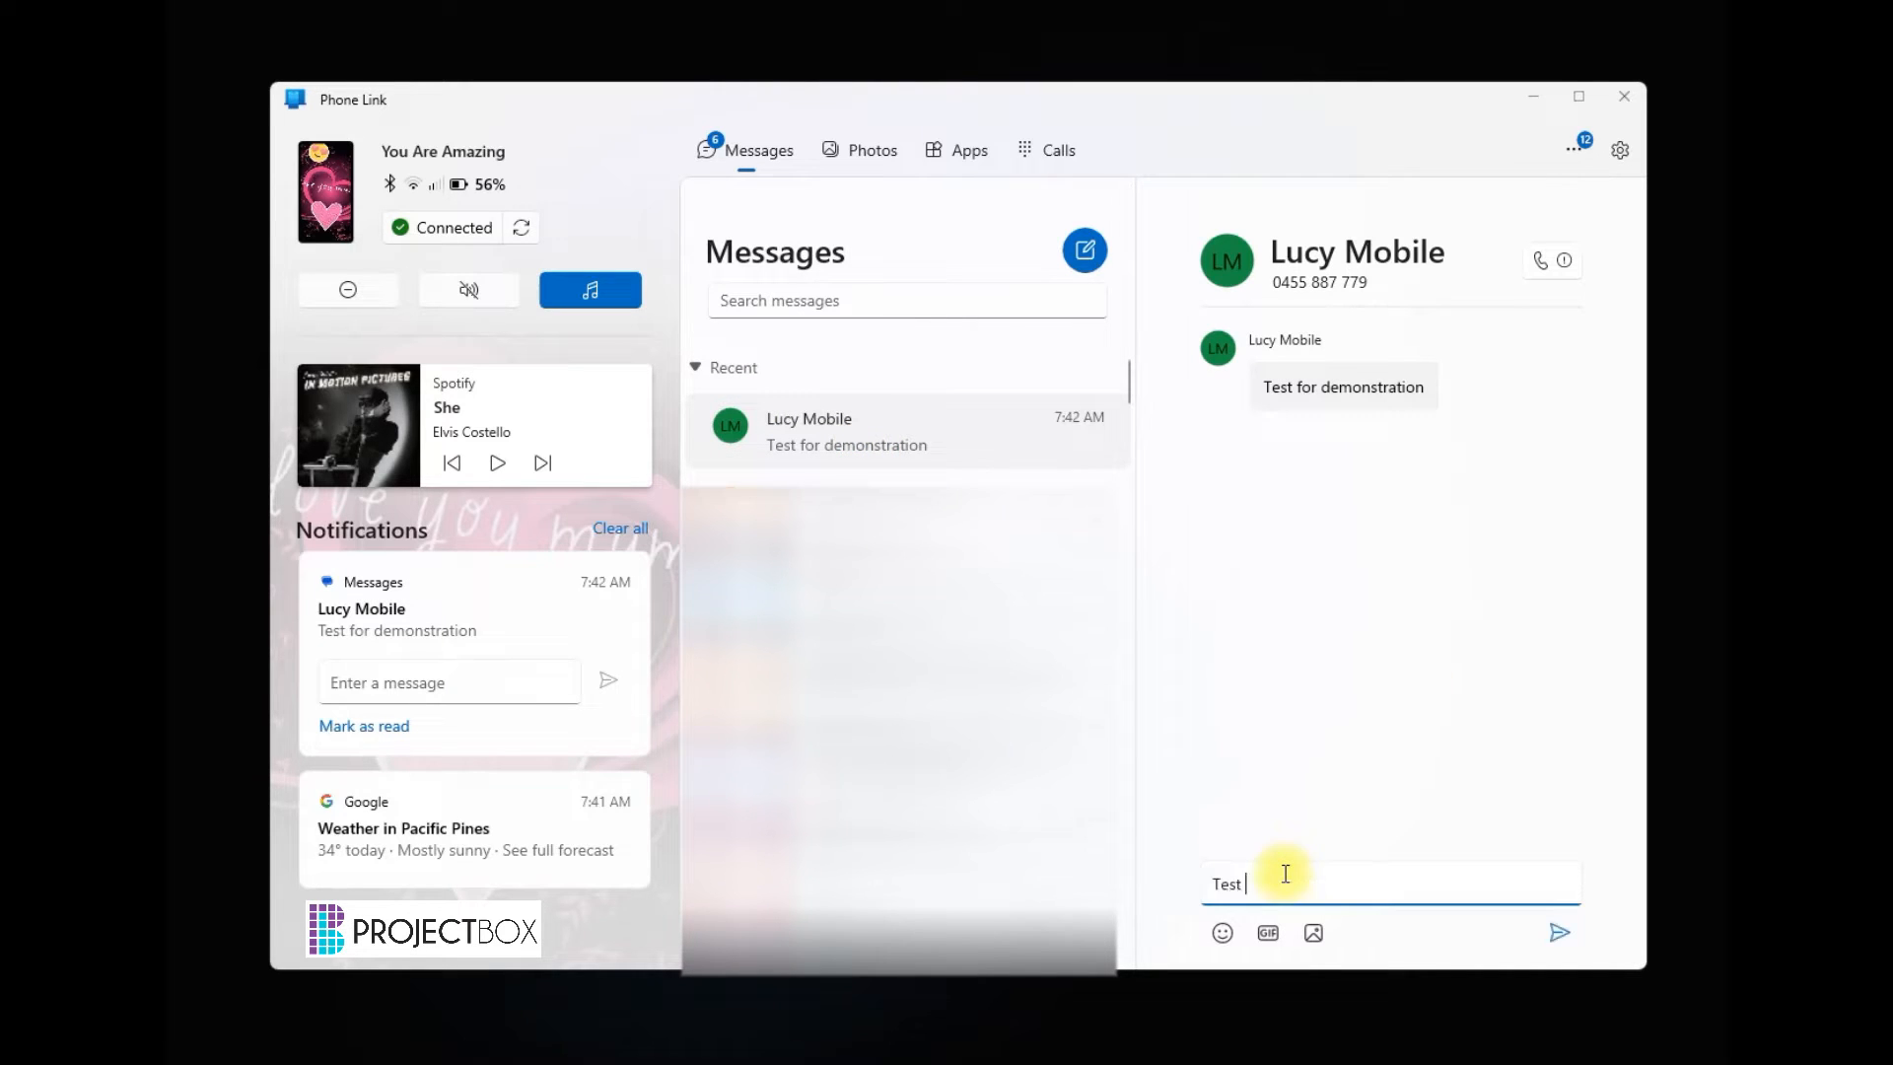
{"action": "left_click", "coordinate": [1559, 932]}
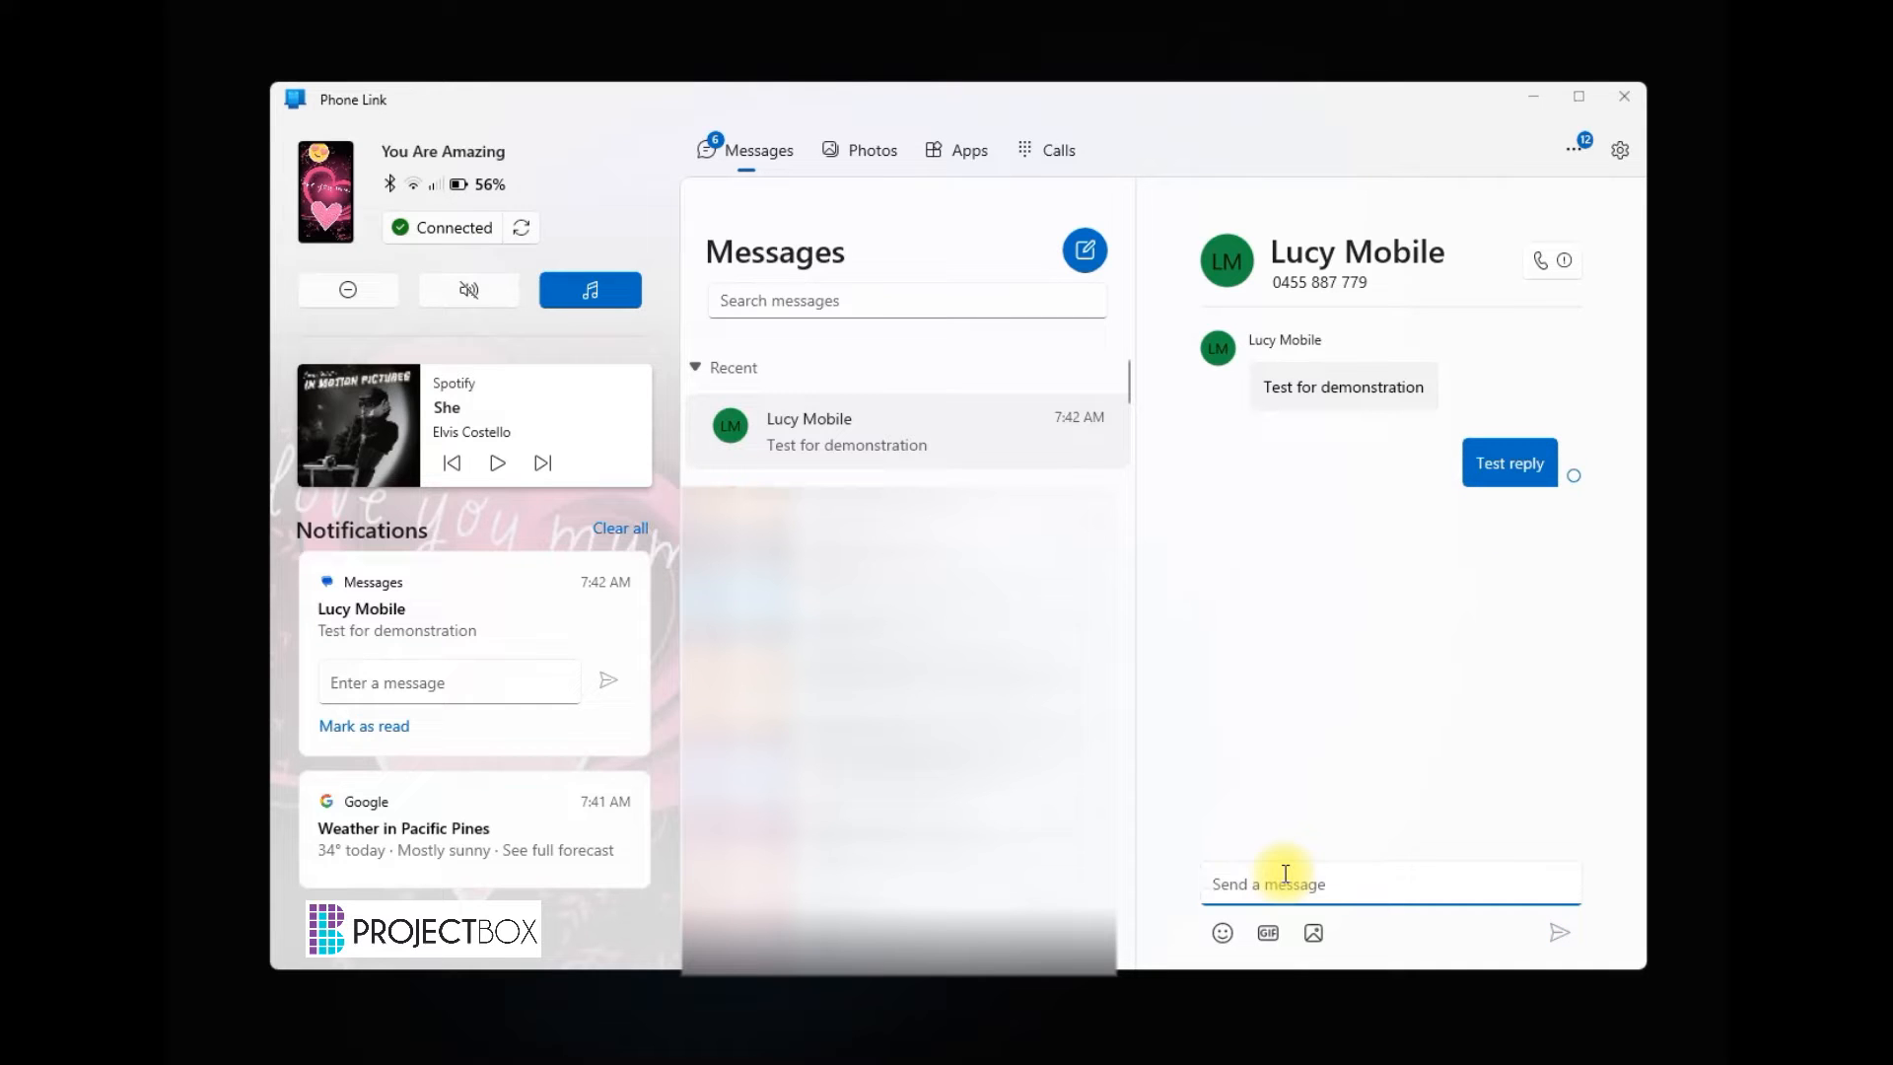
{"action": "left_click", "coordinate": [1285, 883]}
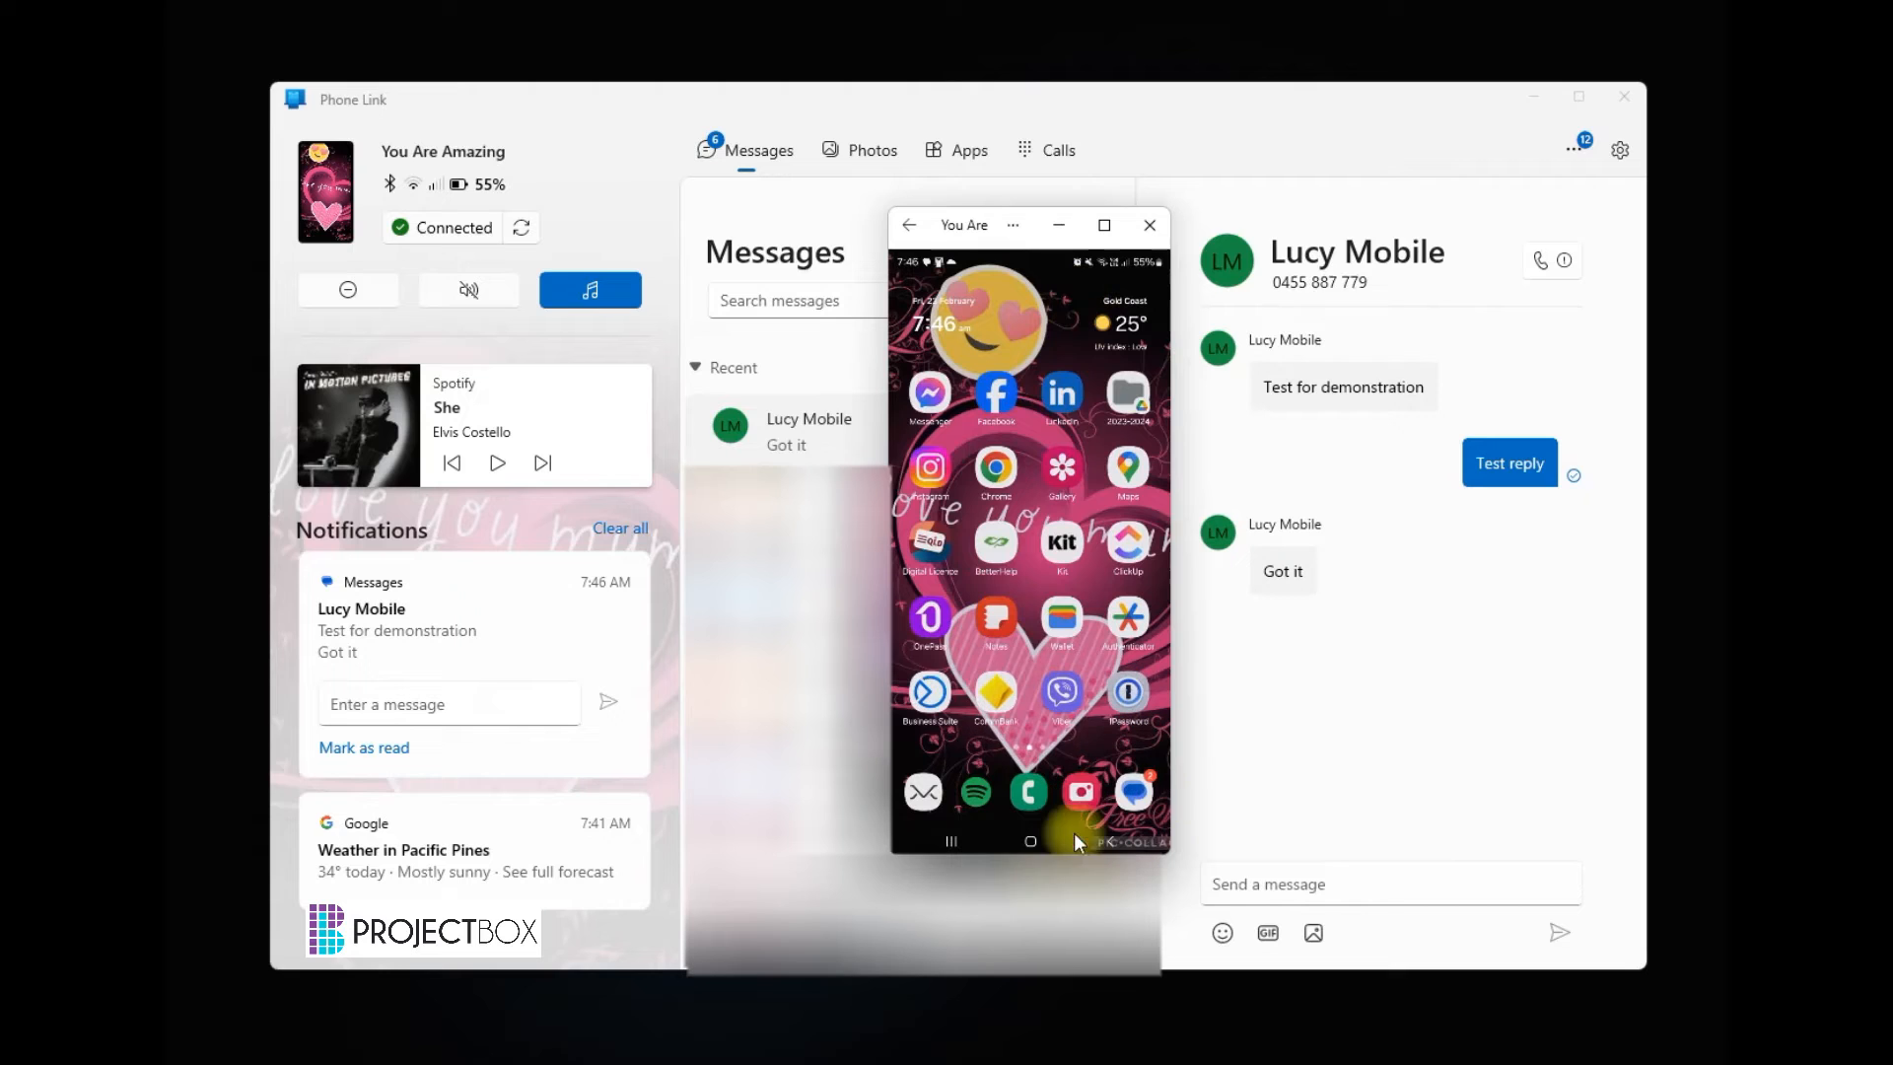
- Launch ClickUp on the mirrored phone, go back home, and close the mirror window
{"action": "left_click", "coordinate": [995, 396]}
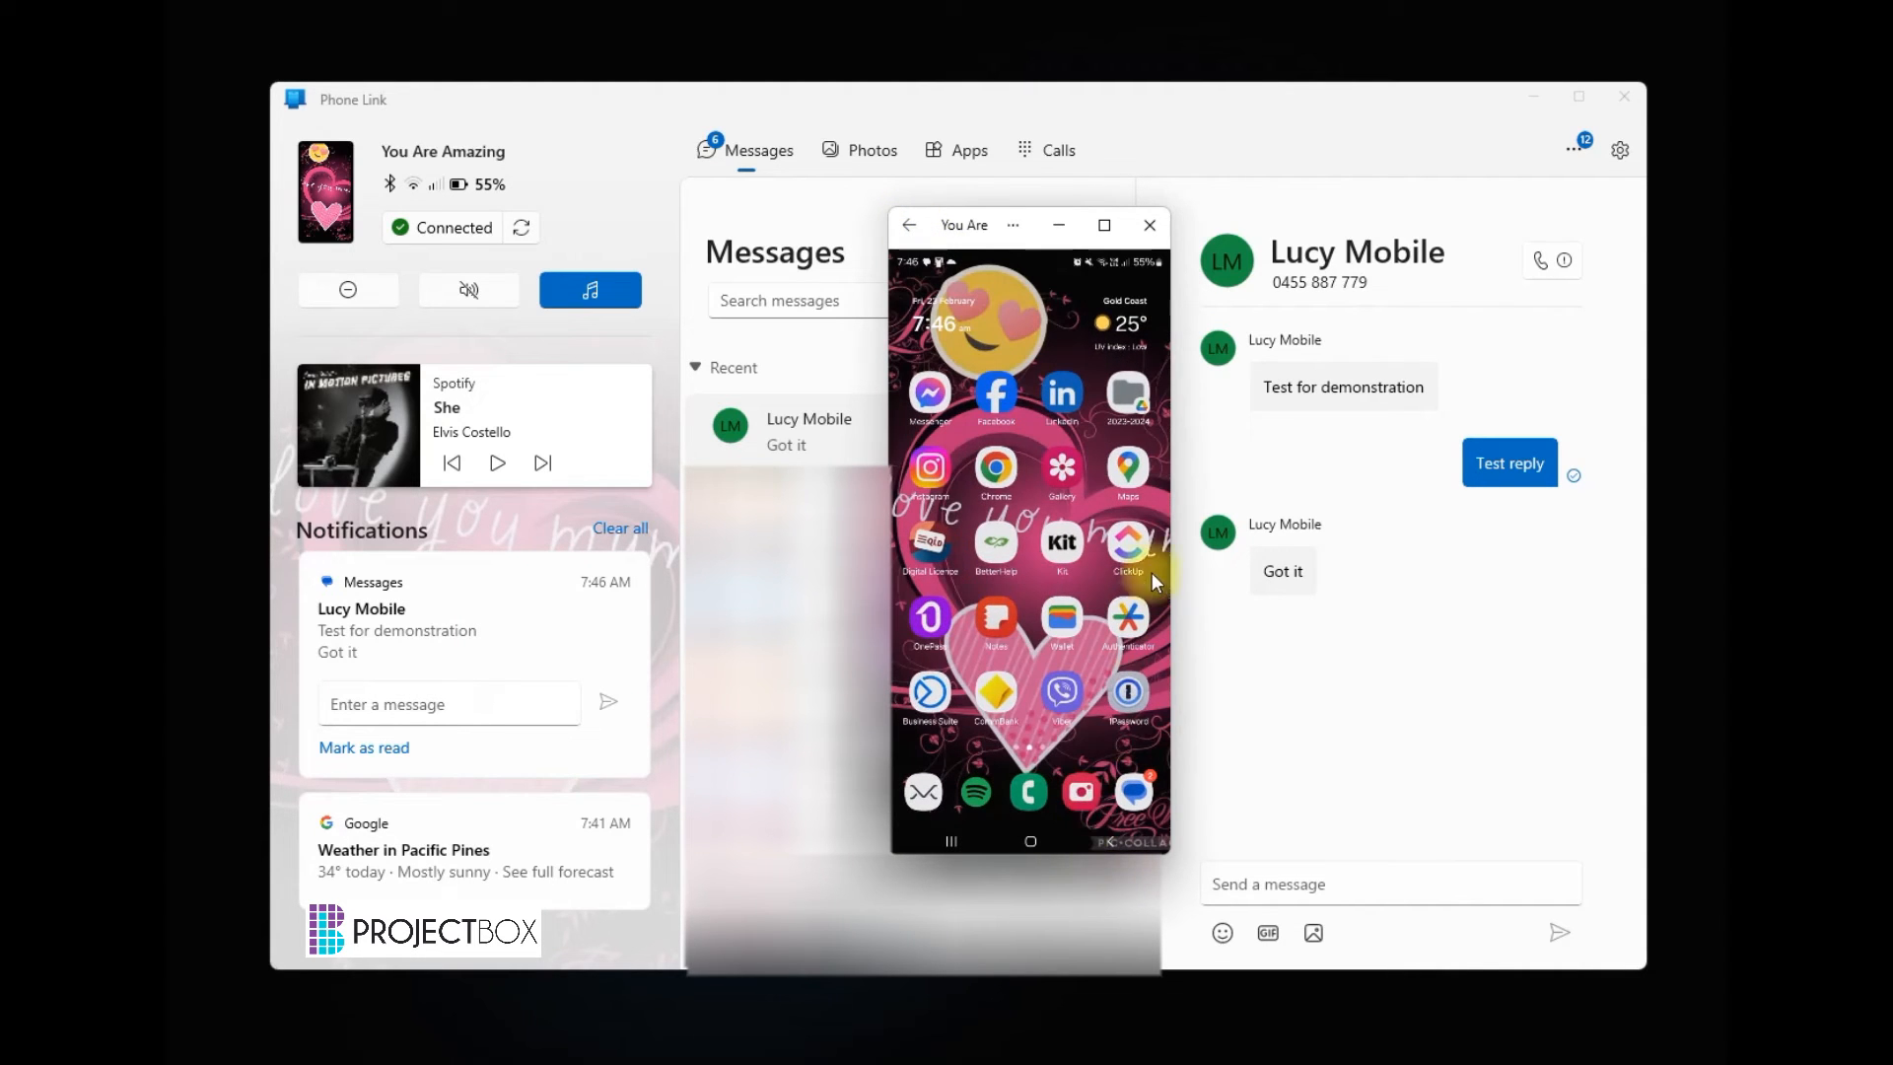
{"action": "left_click", "coordinate": [908, 228]}
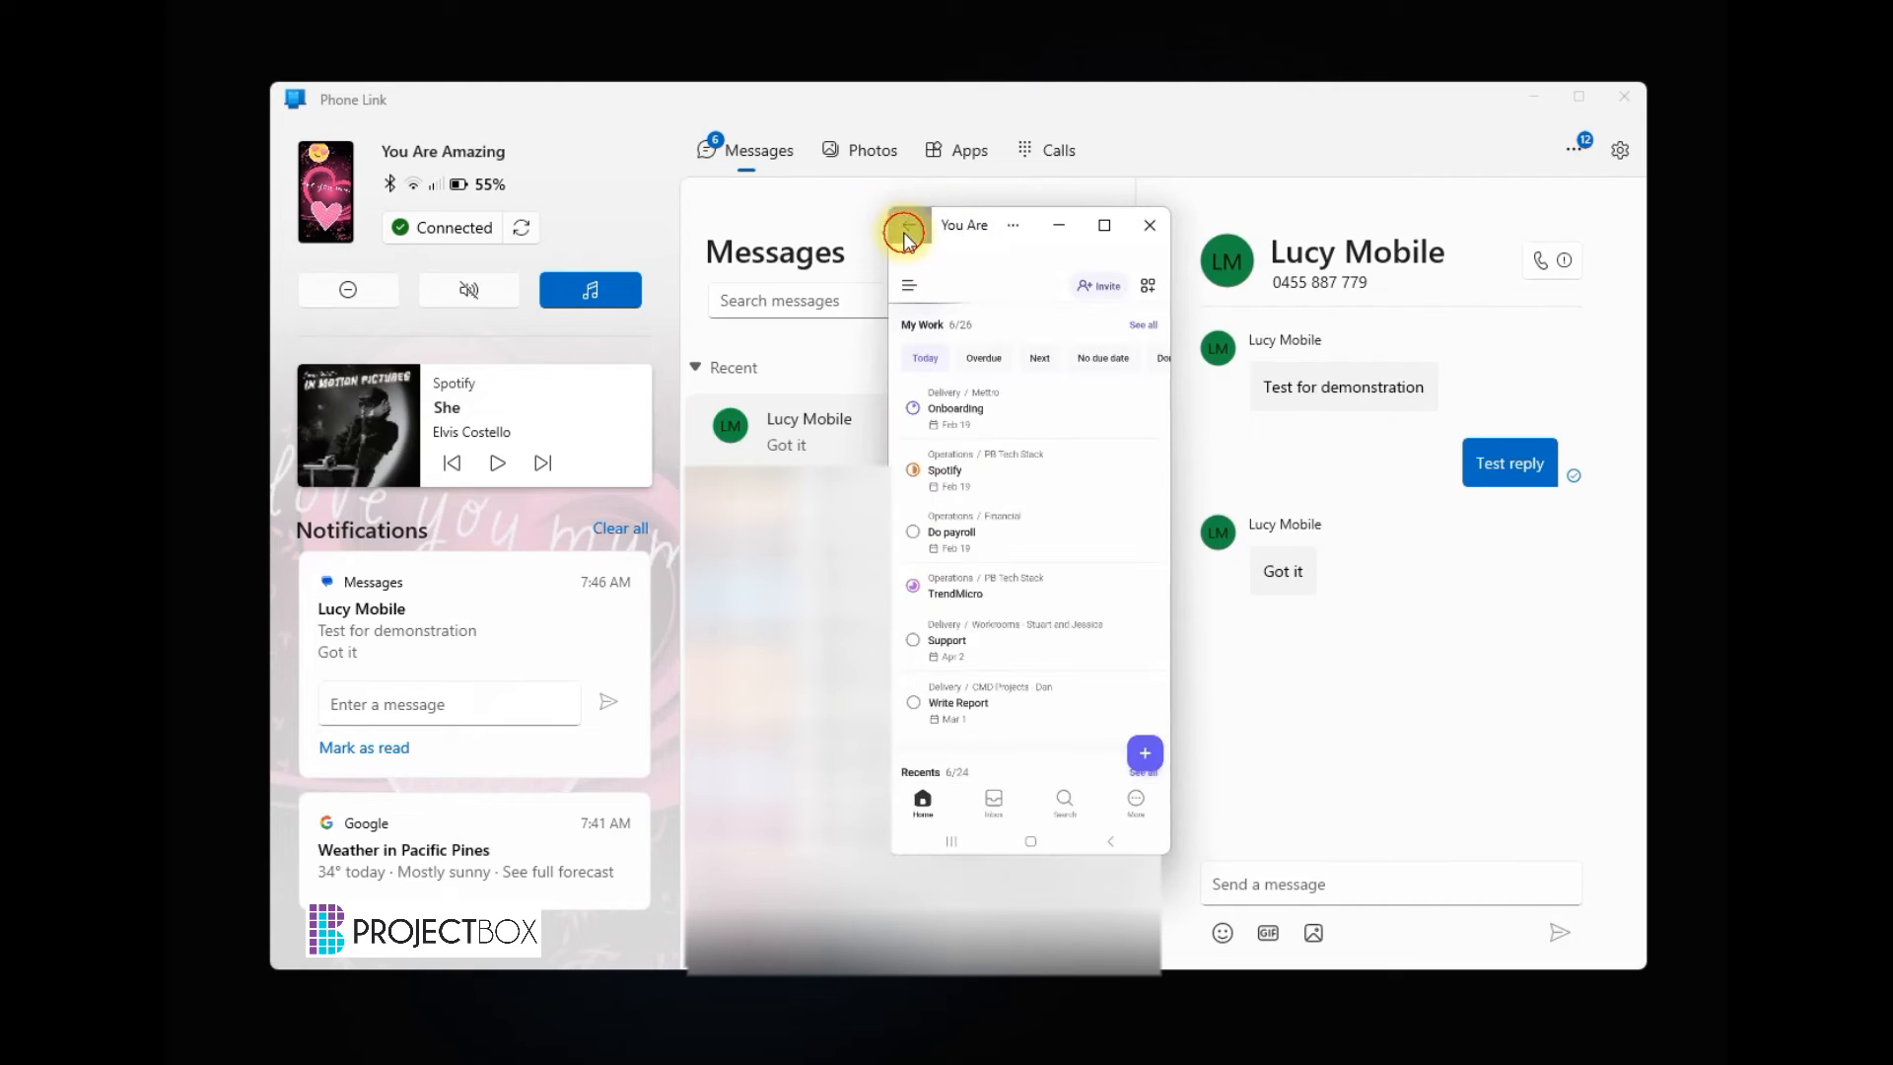
{"action": "left_click", "coordinate": [907, 225]}
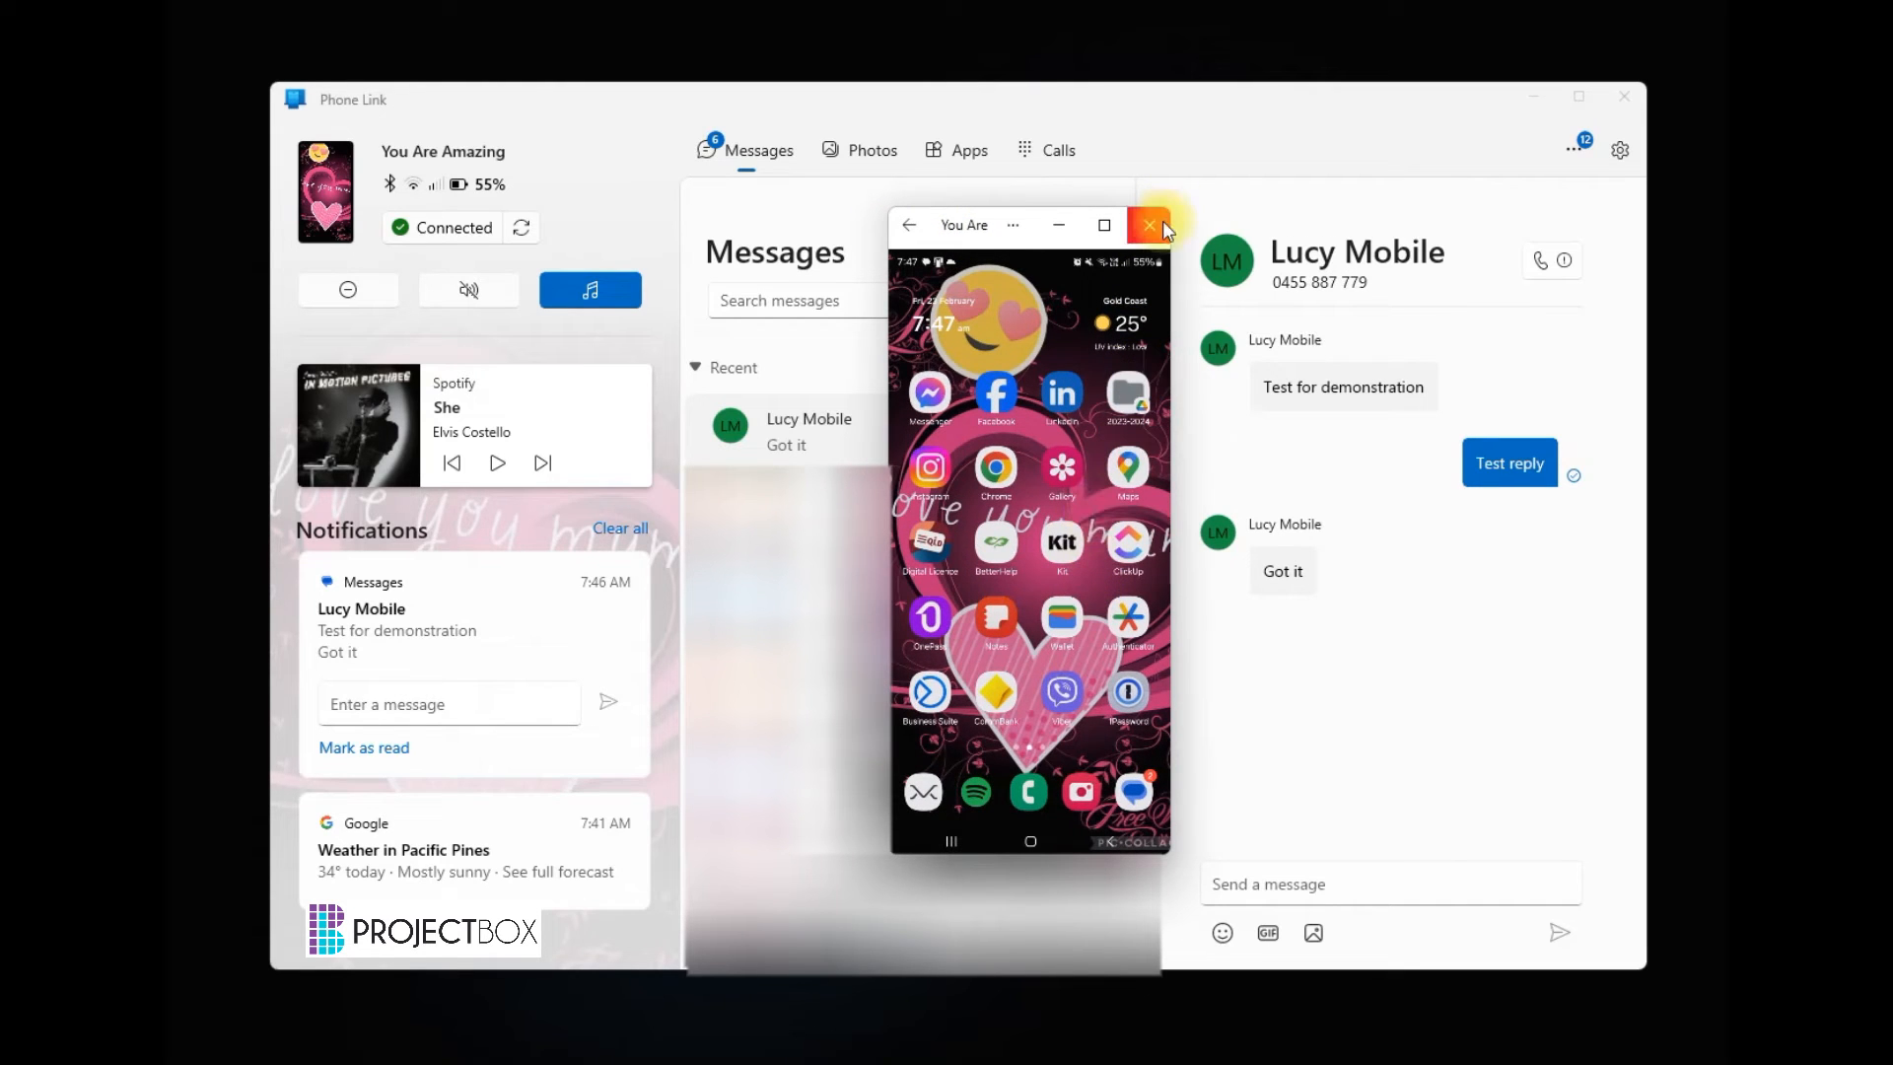
{"action": "mouse_move", "coordinate": [1062, 702]}
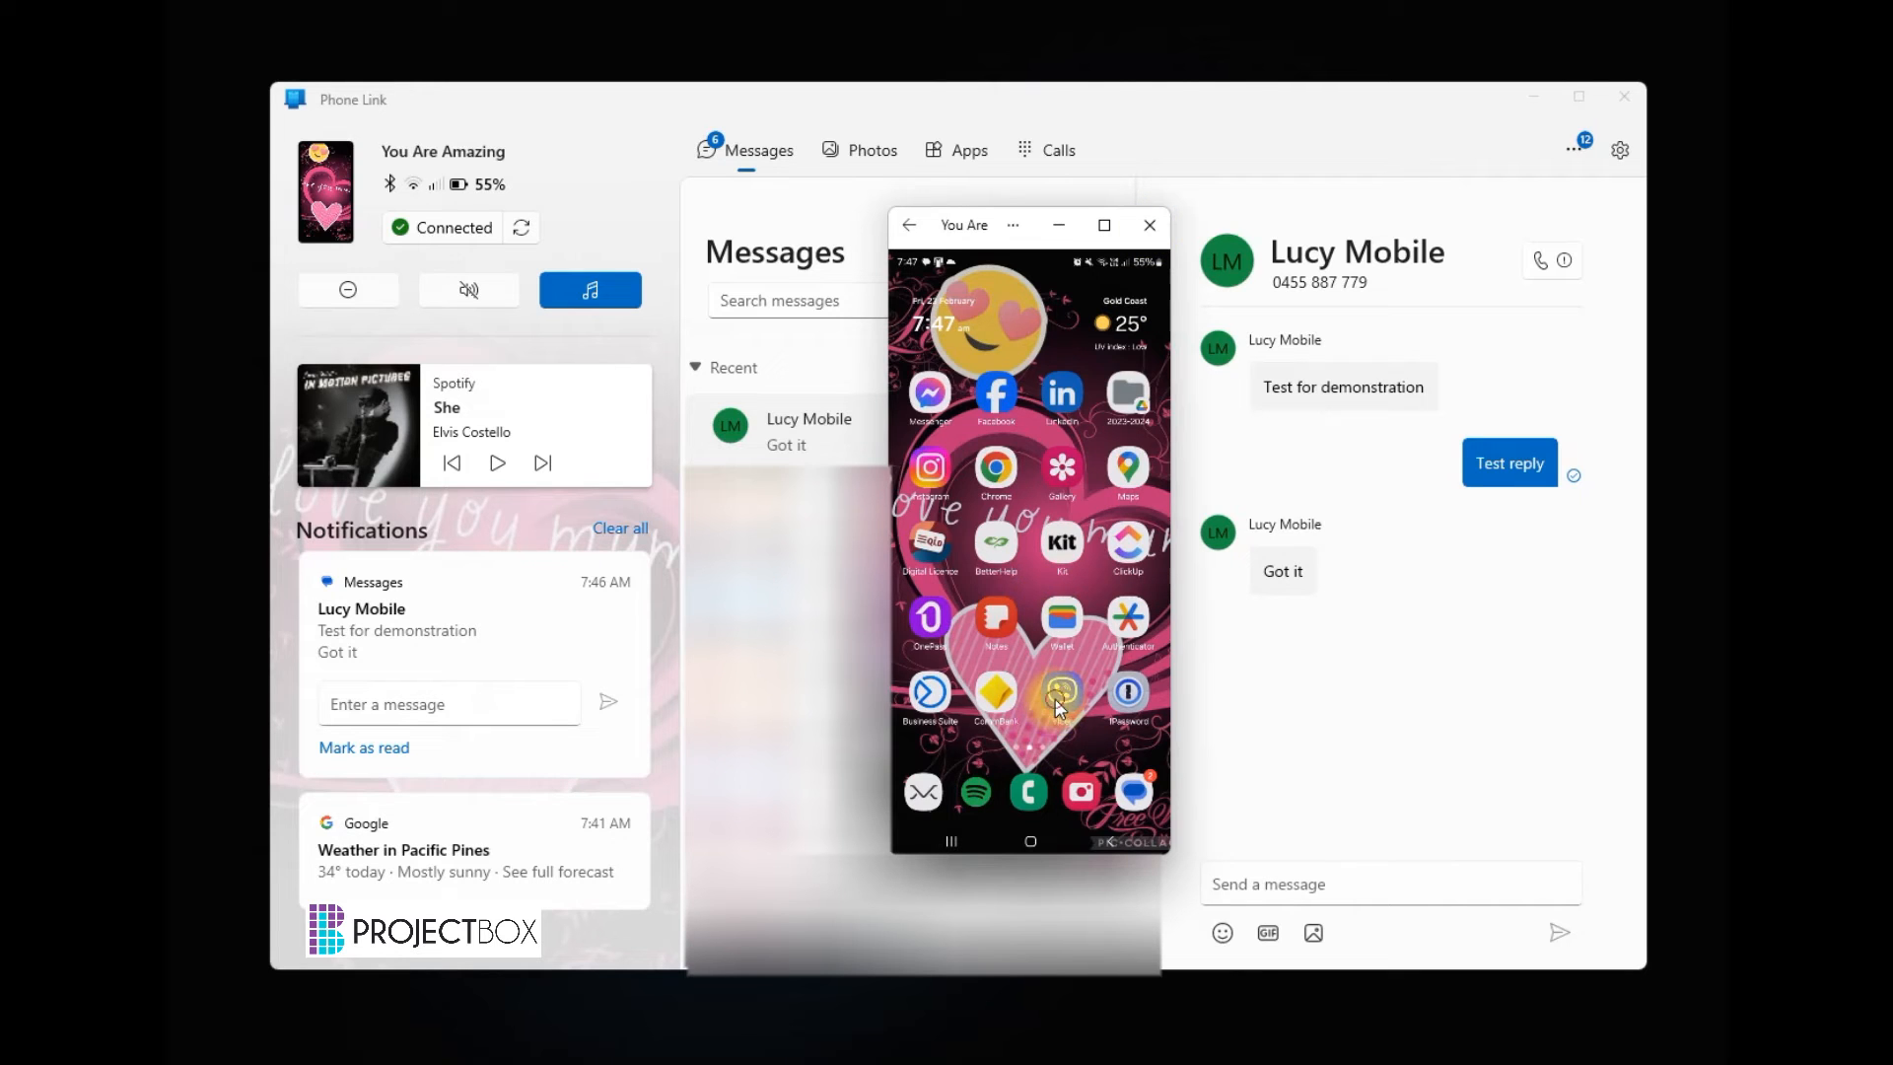
{"action": "left_click", "coordinate": [1062, 693]}
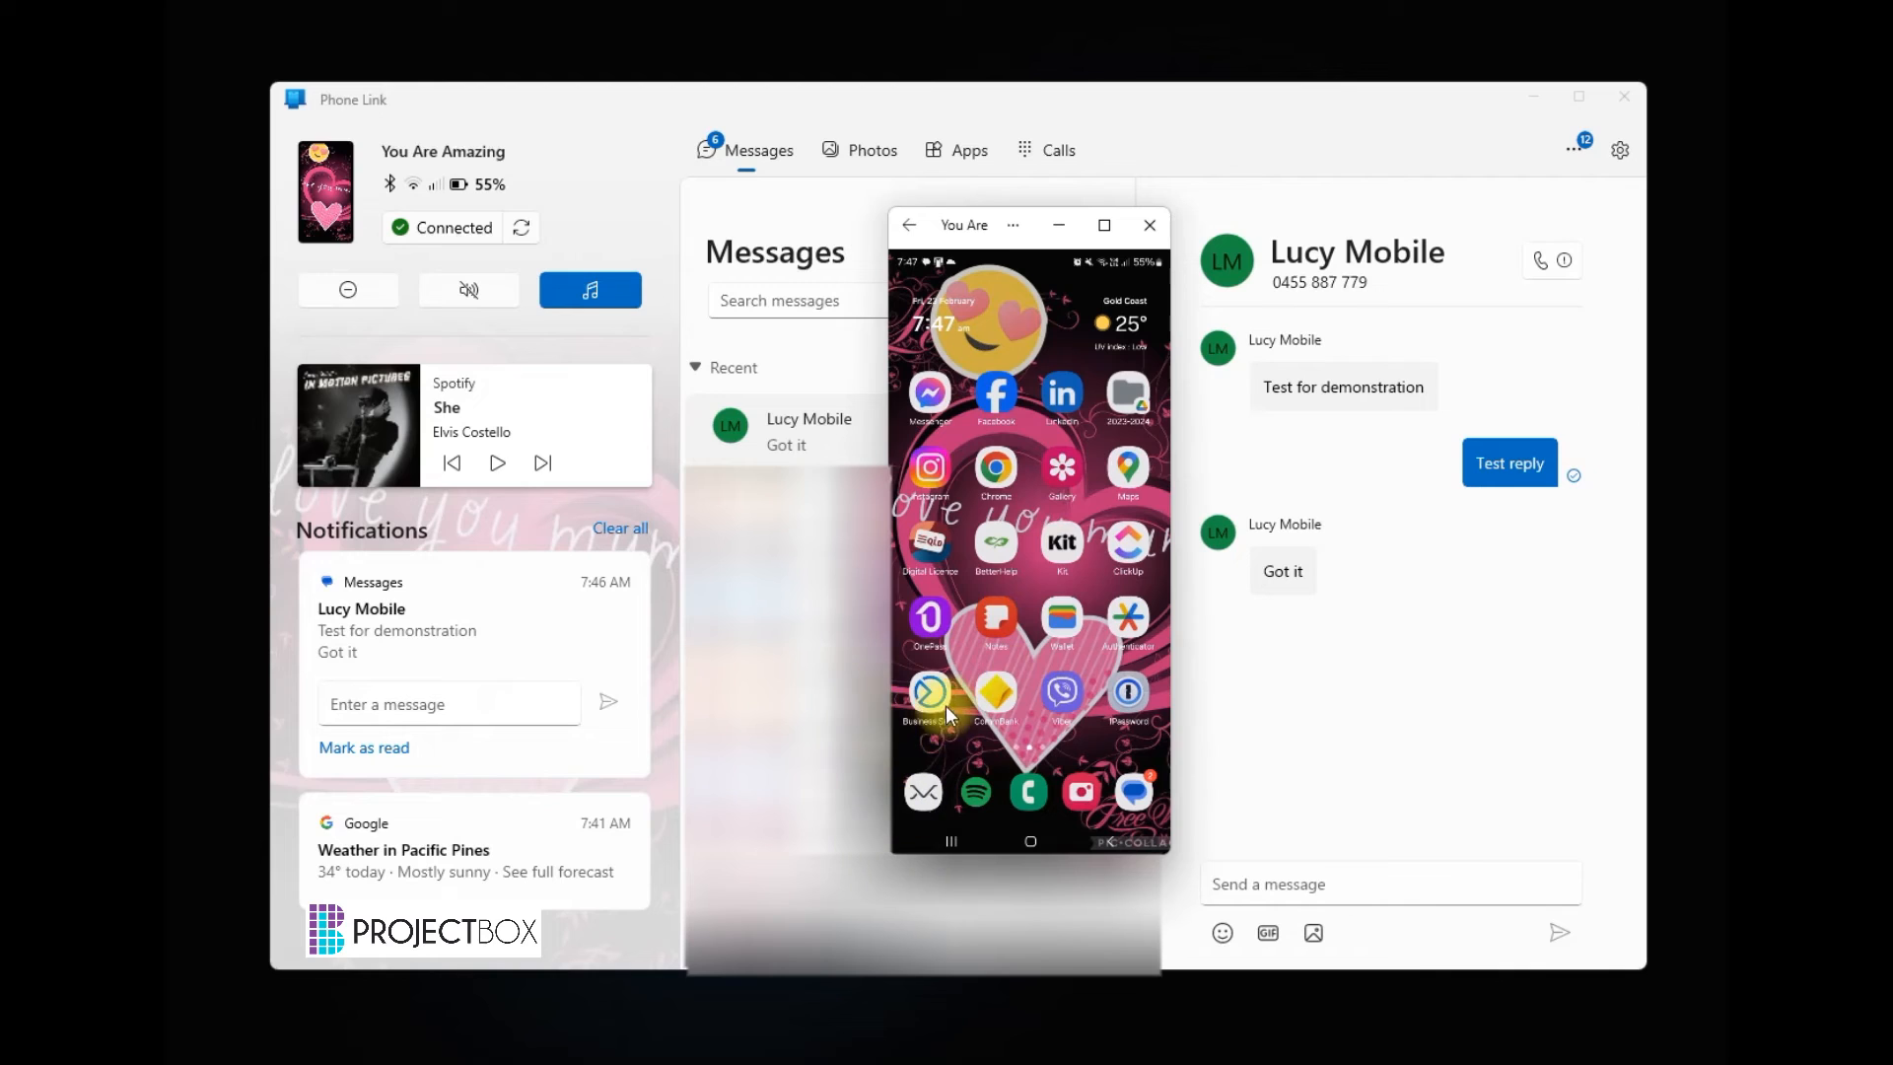
{"action": "mouse_move", "coordinate": [1116, 247]}
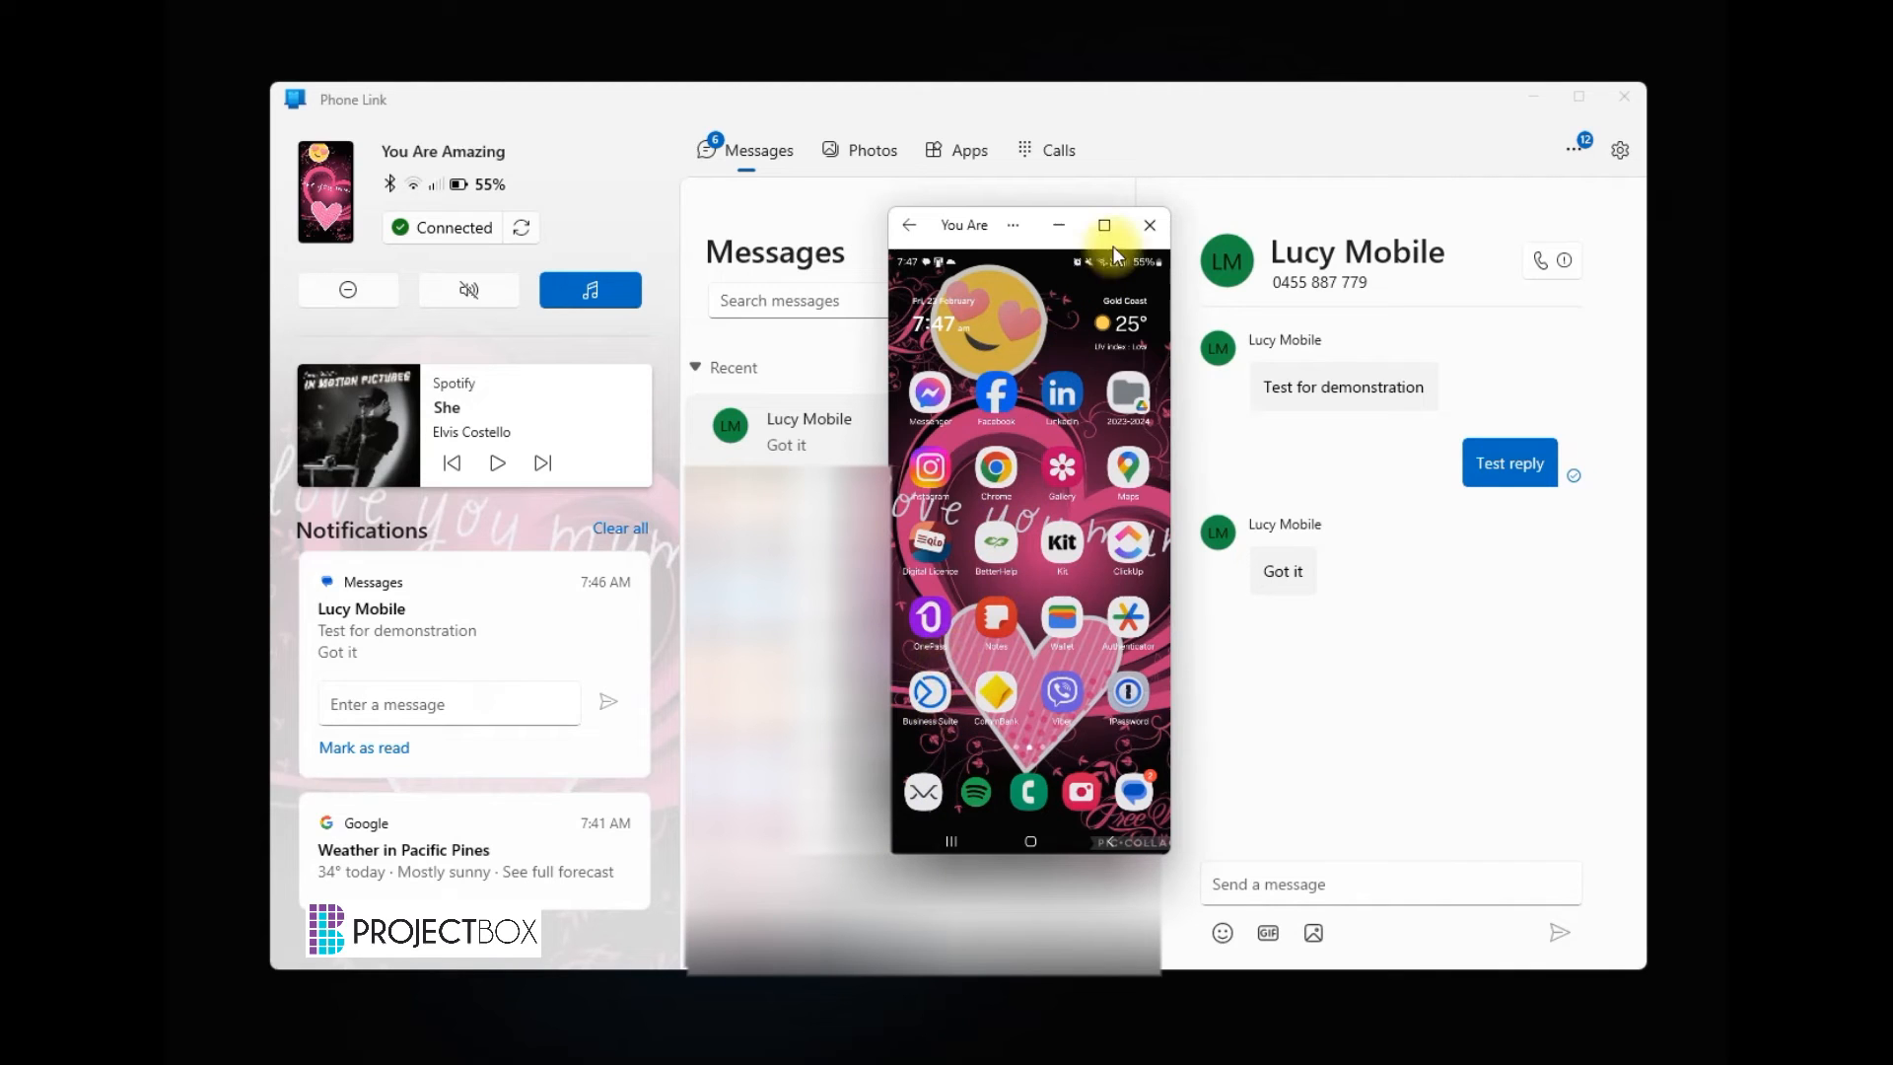
{"action": "left_click", "coordinate": [1149, 225]}
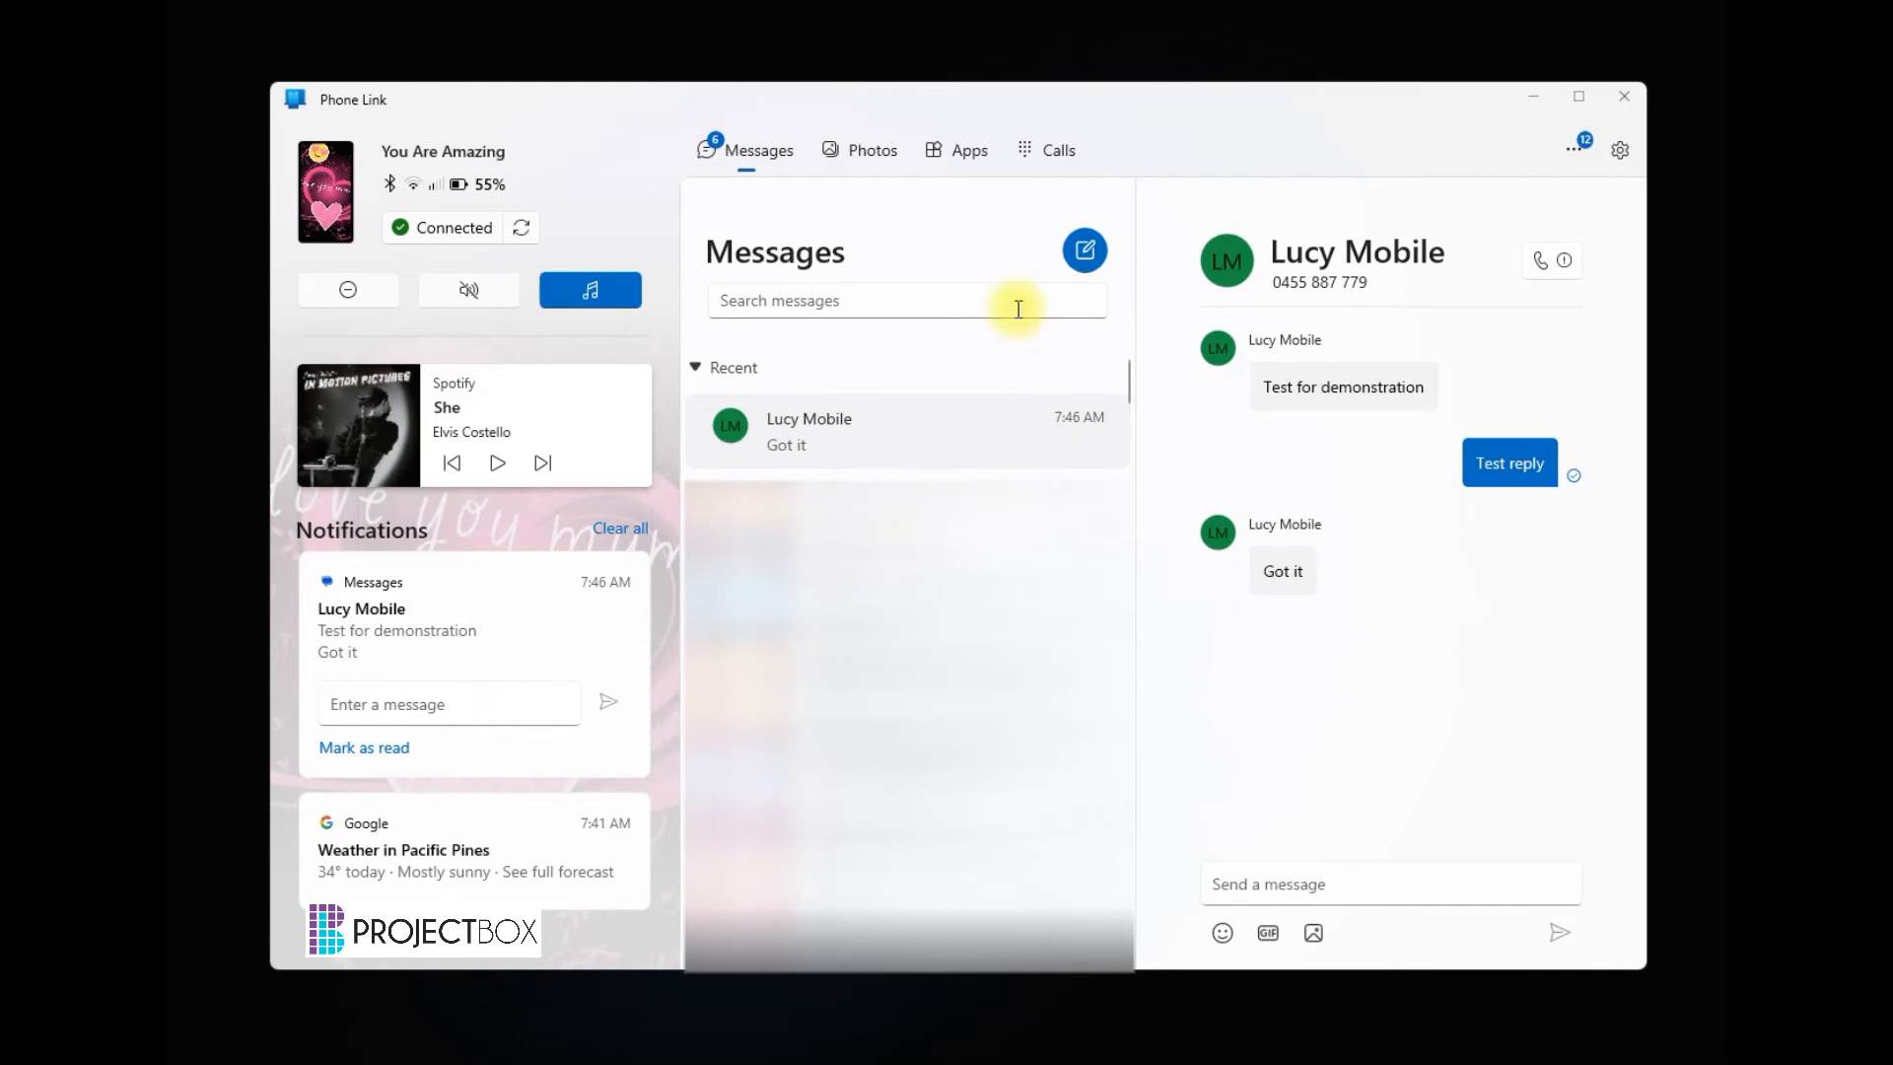
- Visit the Photos and Apps tabs, then return to the Messages list
{"action": "left_click", "coordinate": [873, 149]}
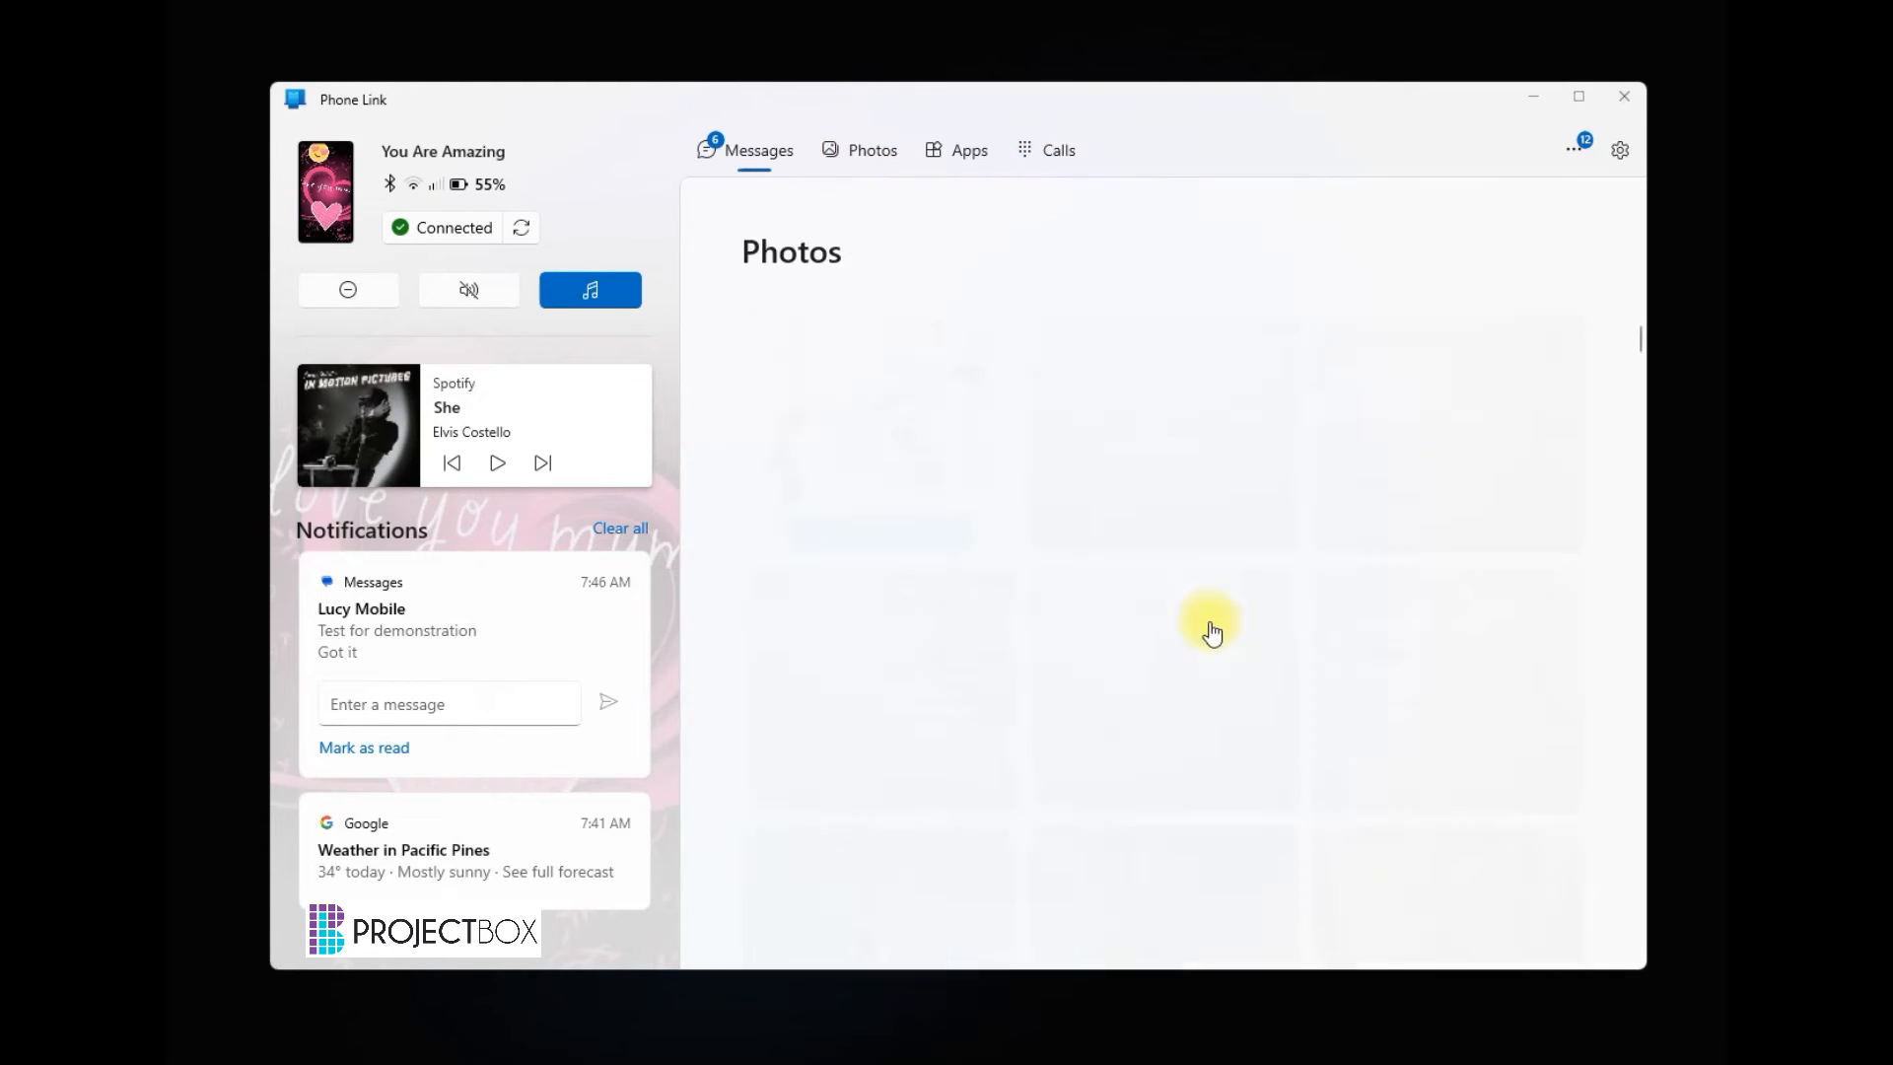
{"action": "left_click", "coordinate": [966, 150]}
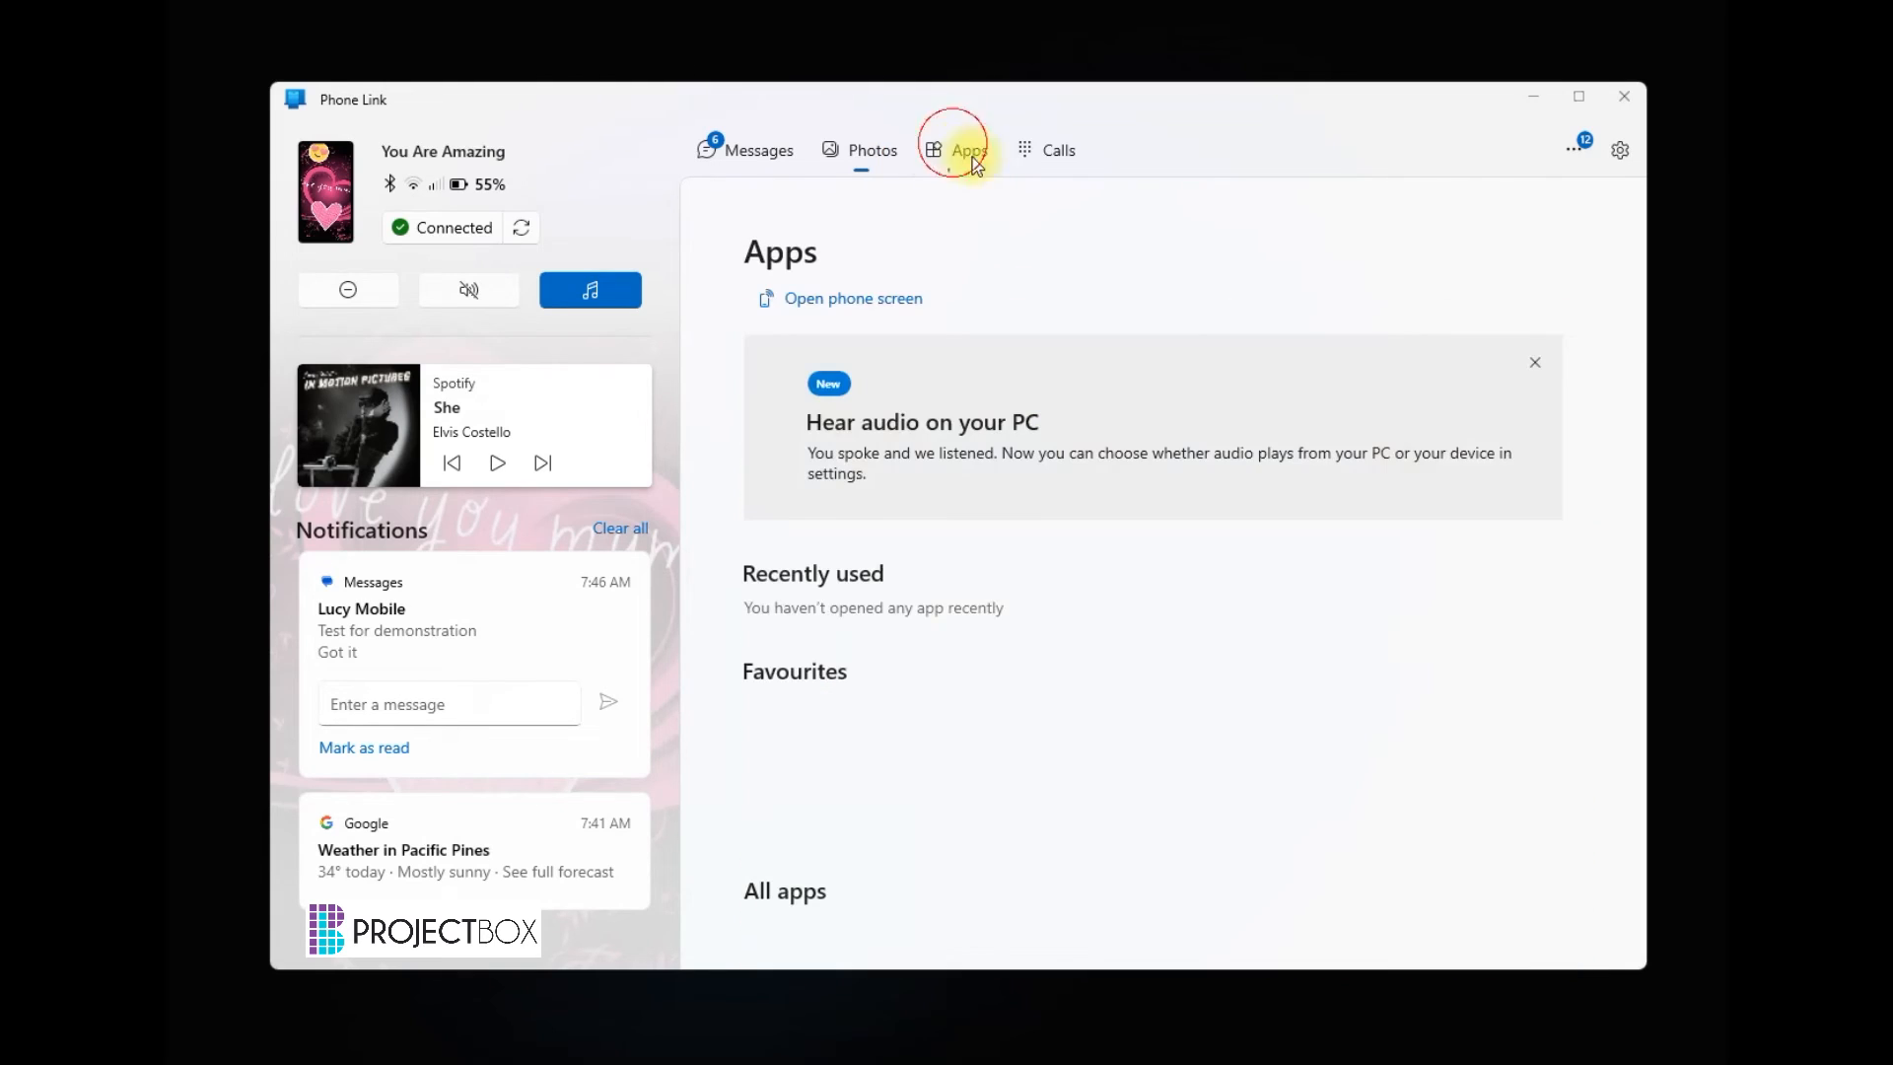
{"action": "left_click", "coordinate": [971, 150]}
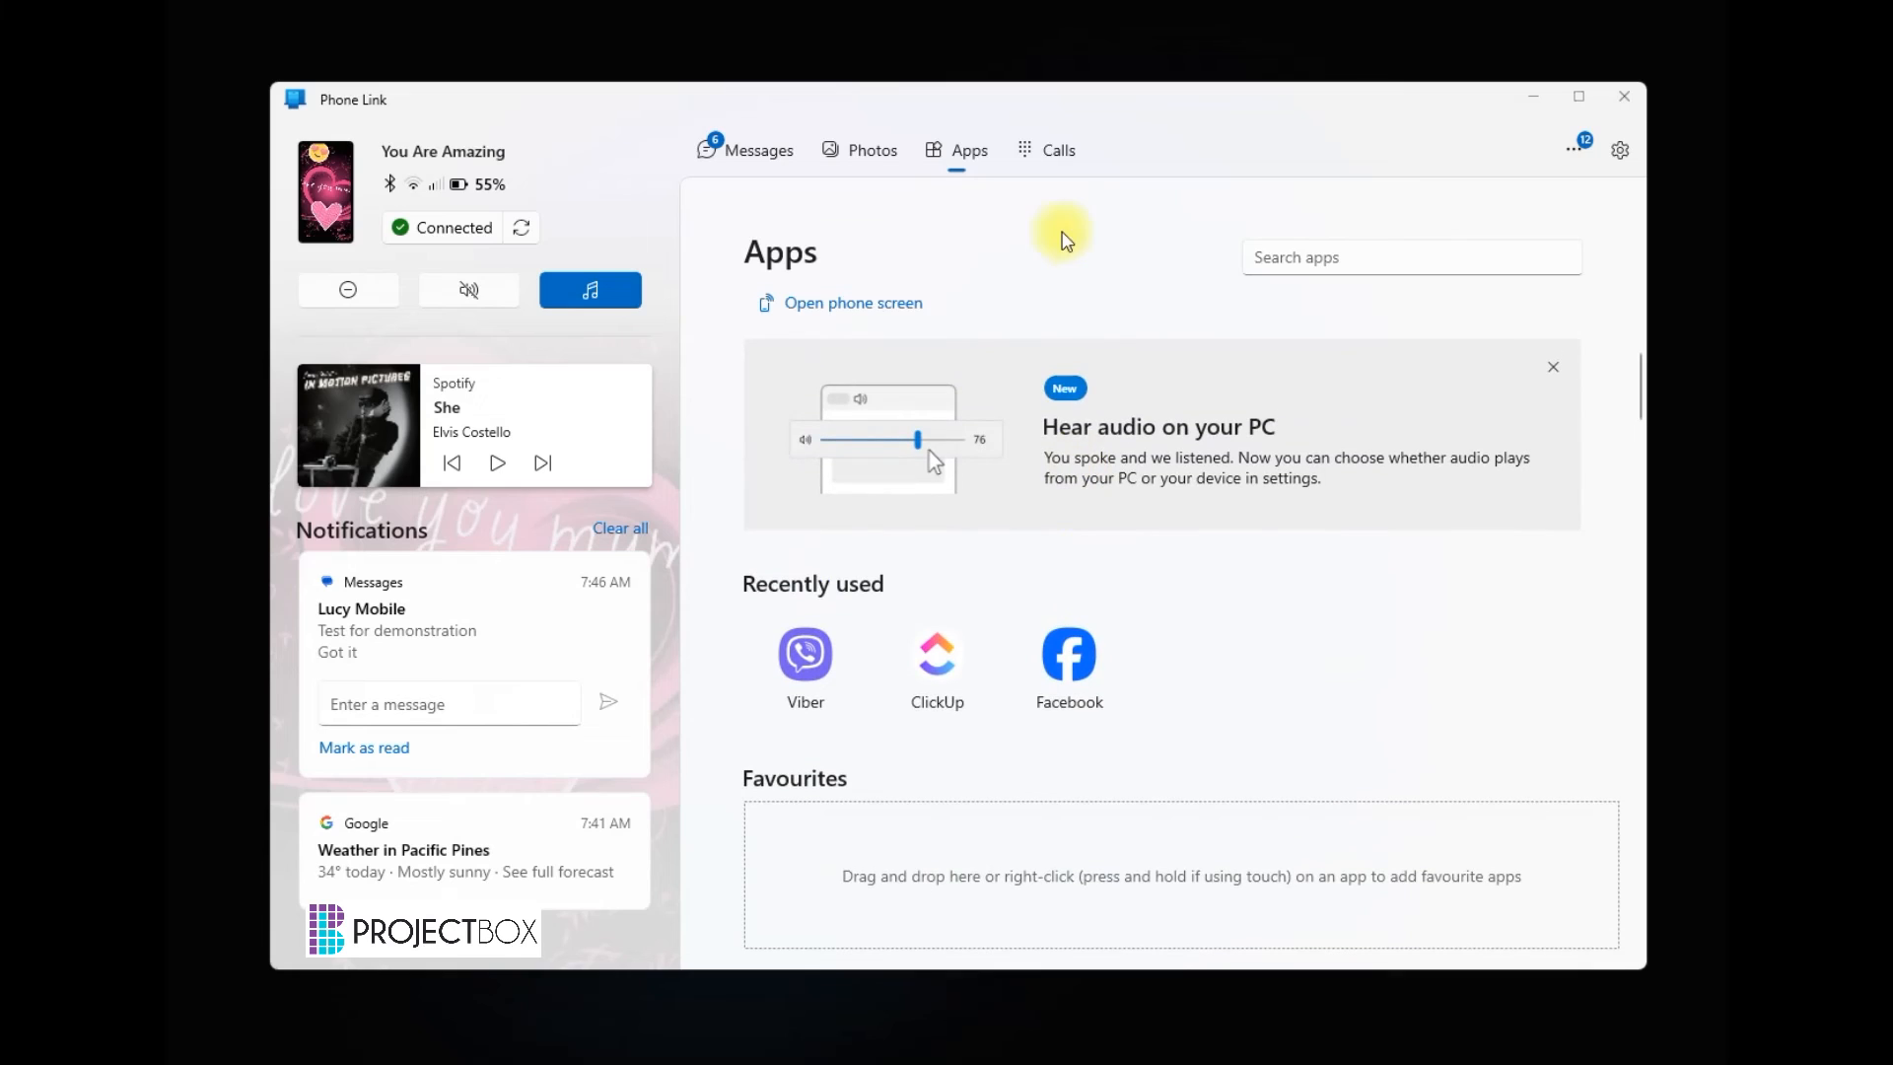
{"action": "mouse_move", "coordinate": [778, 167]}
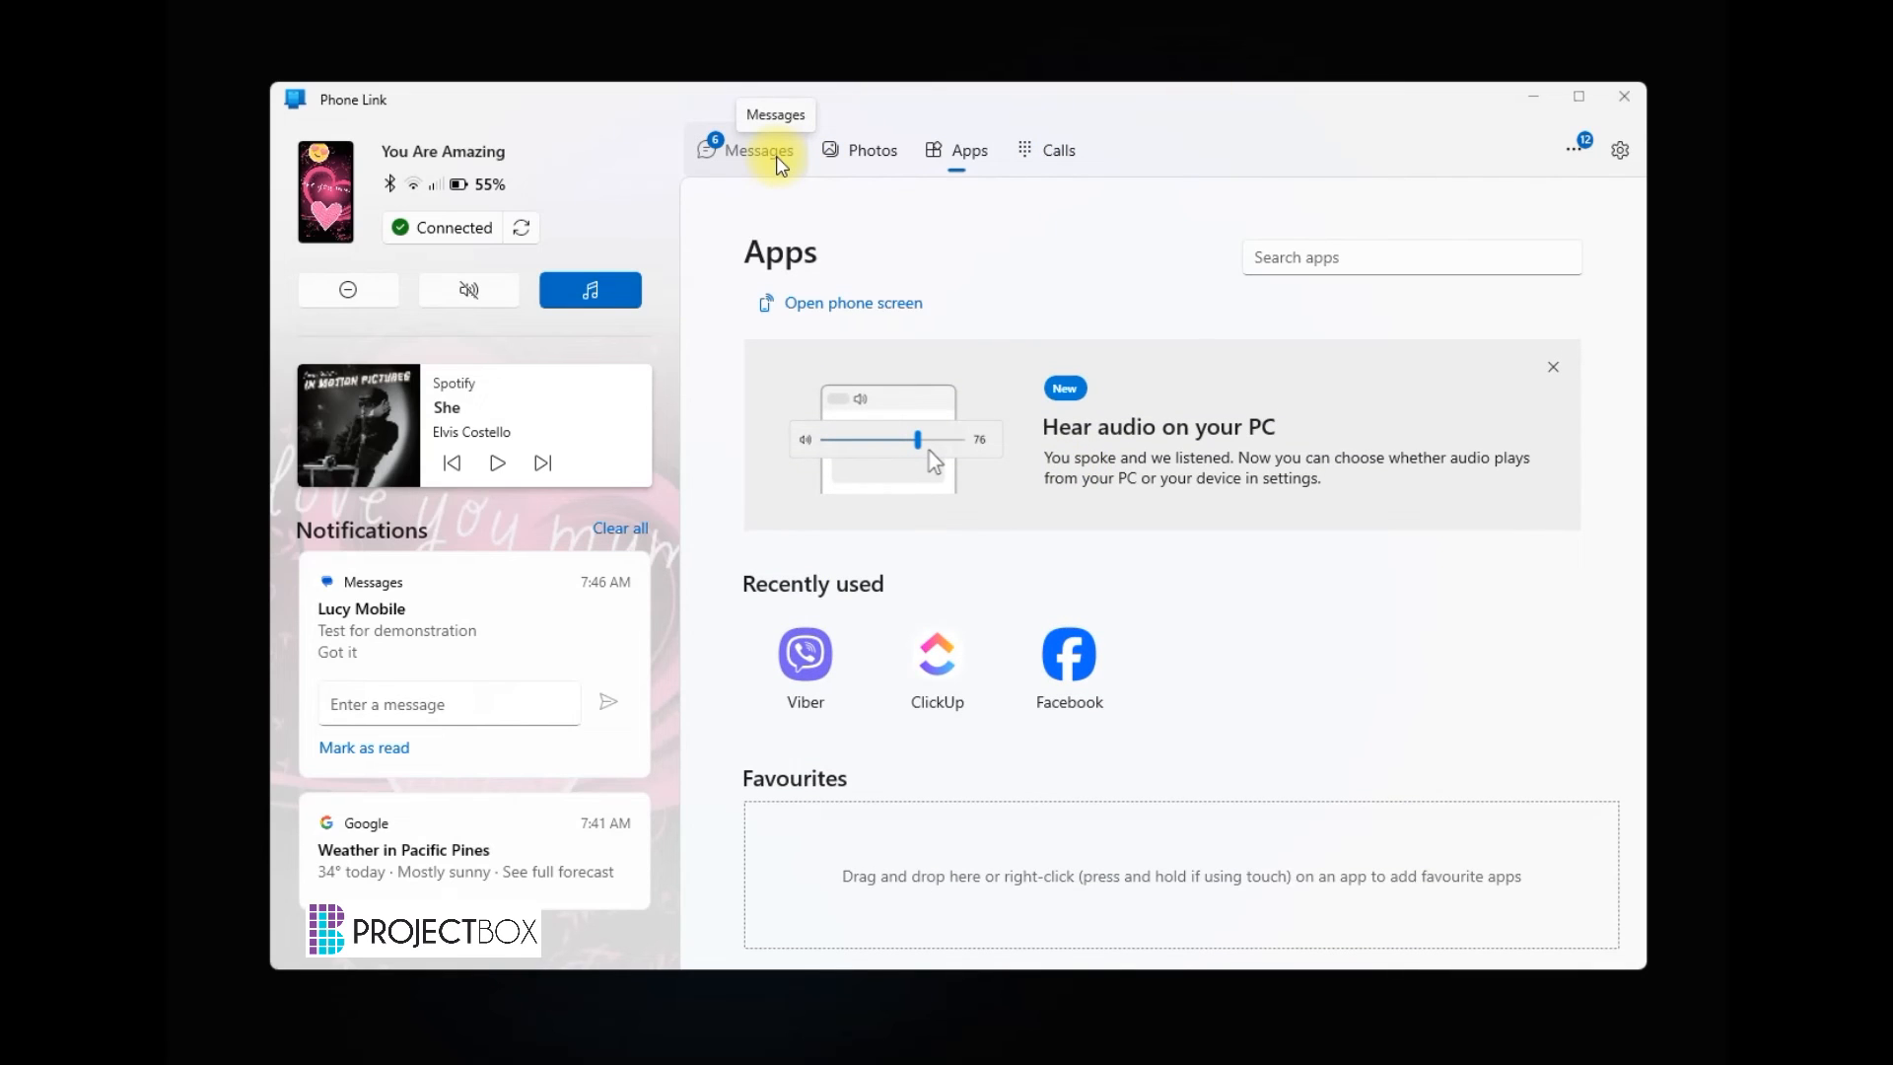
{"action": "mouse_move", "coordinate": [774, 170]}
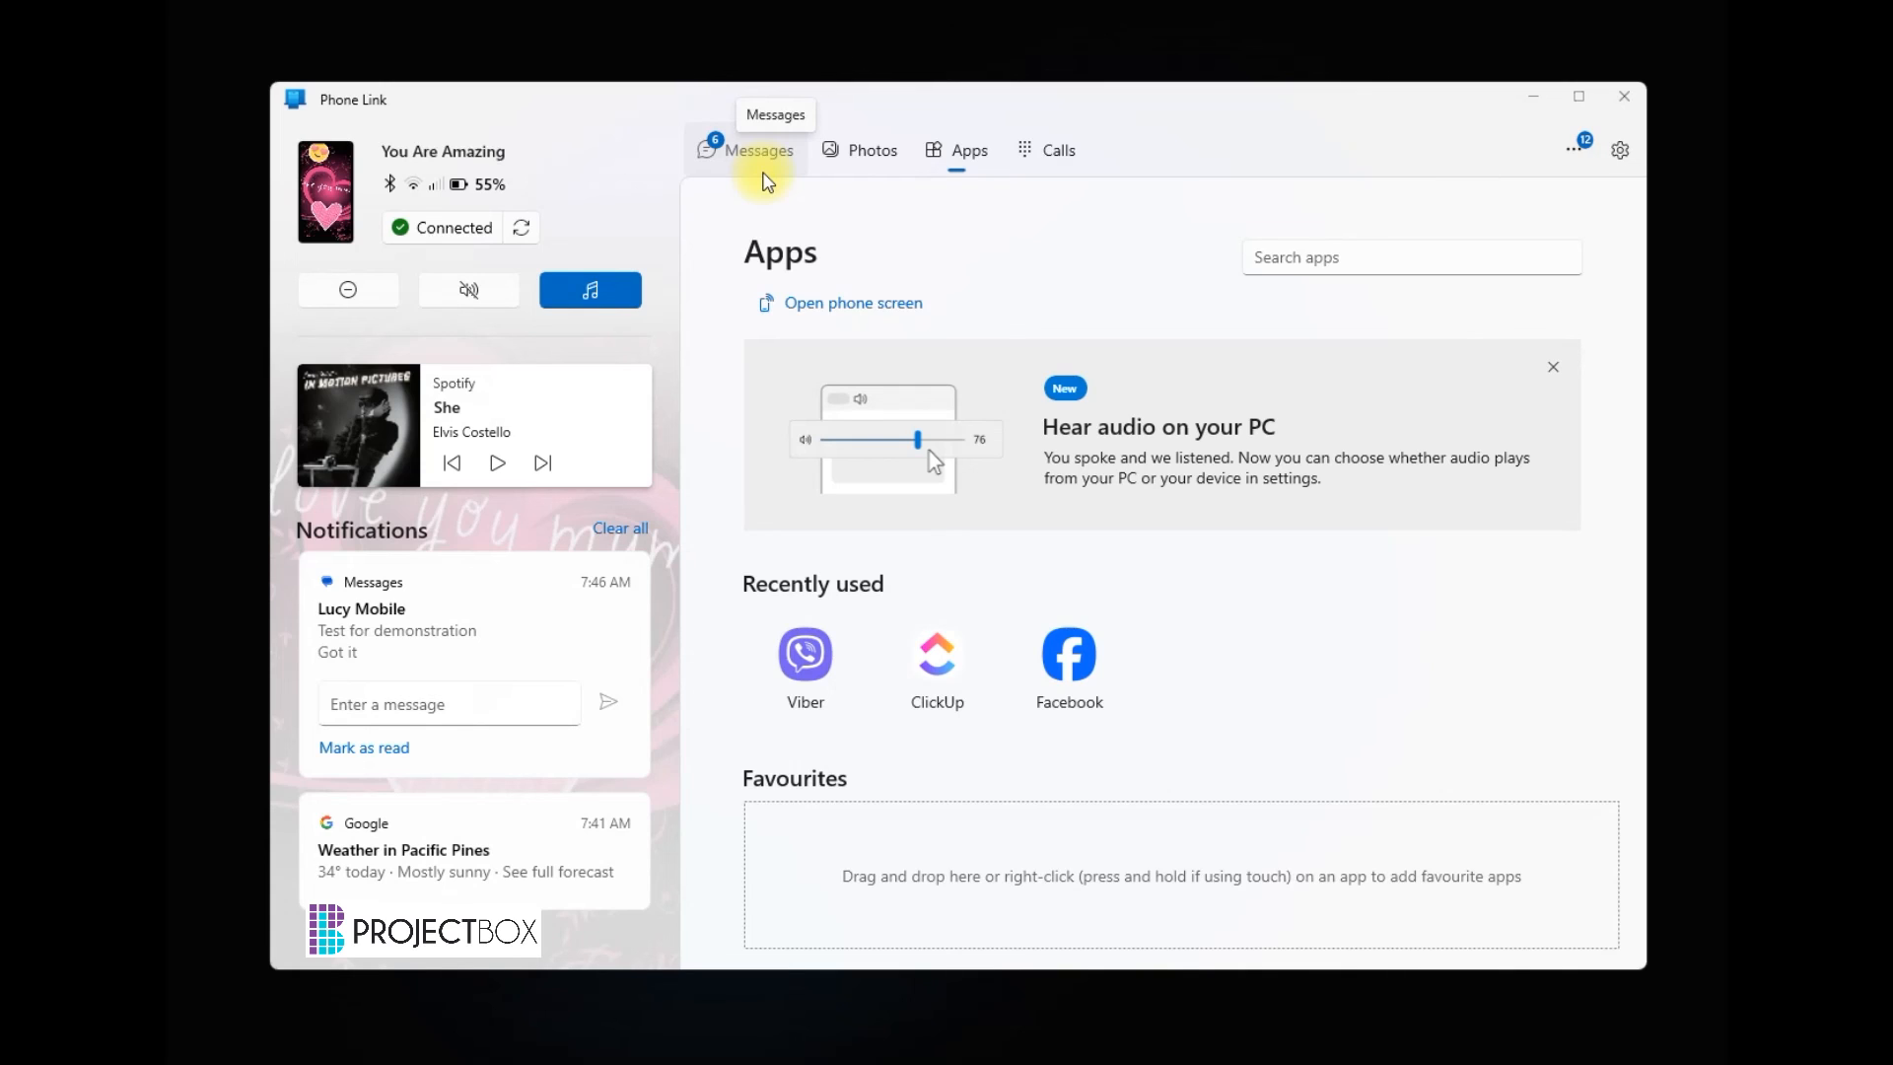
{"action": "left_click", "coordinate": [757, 150]}
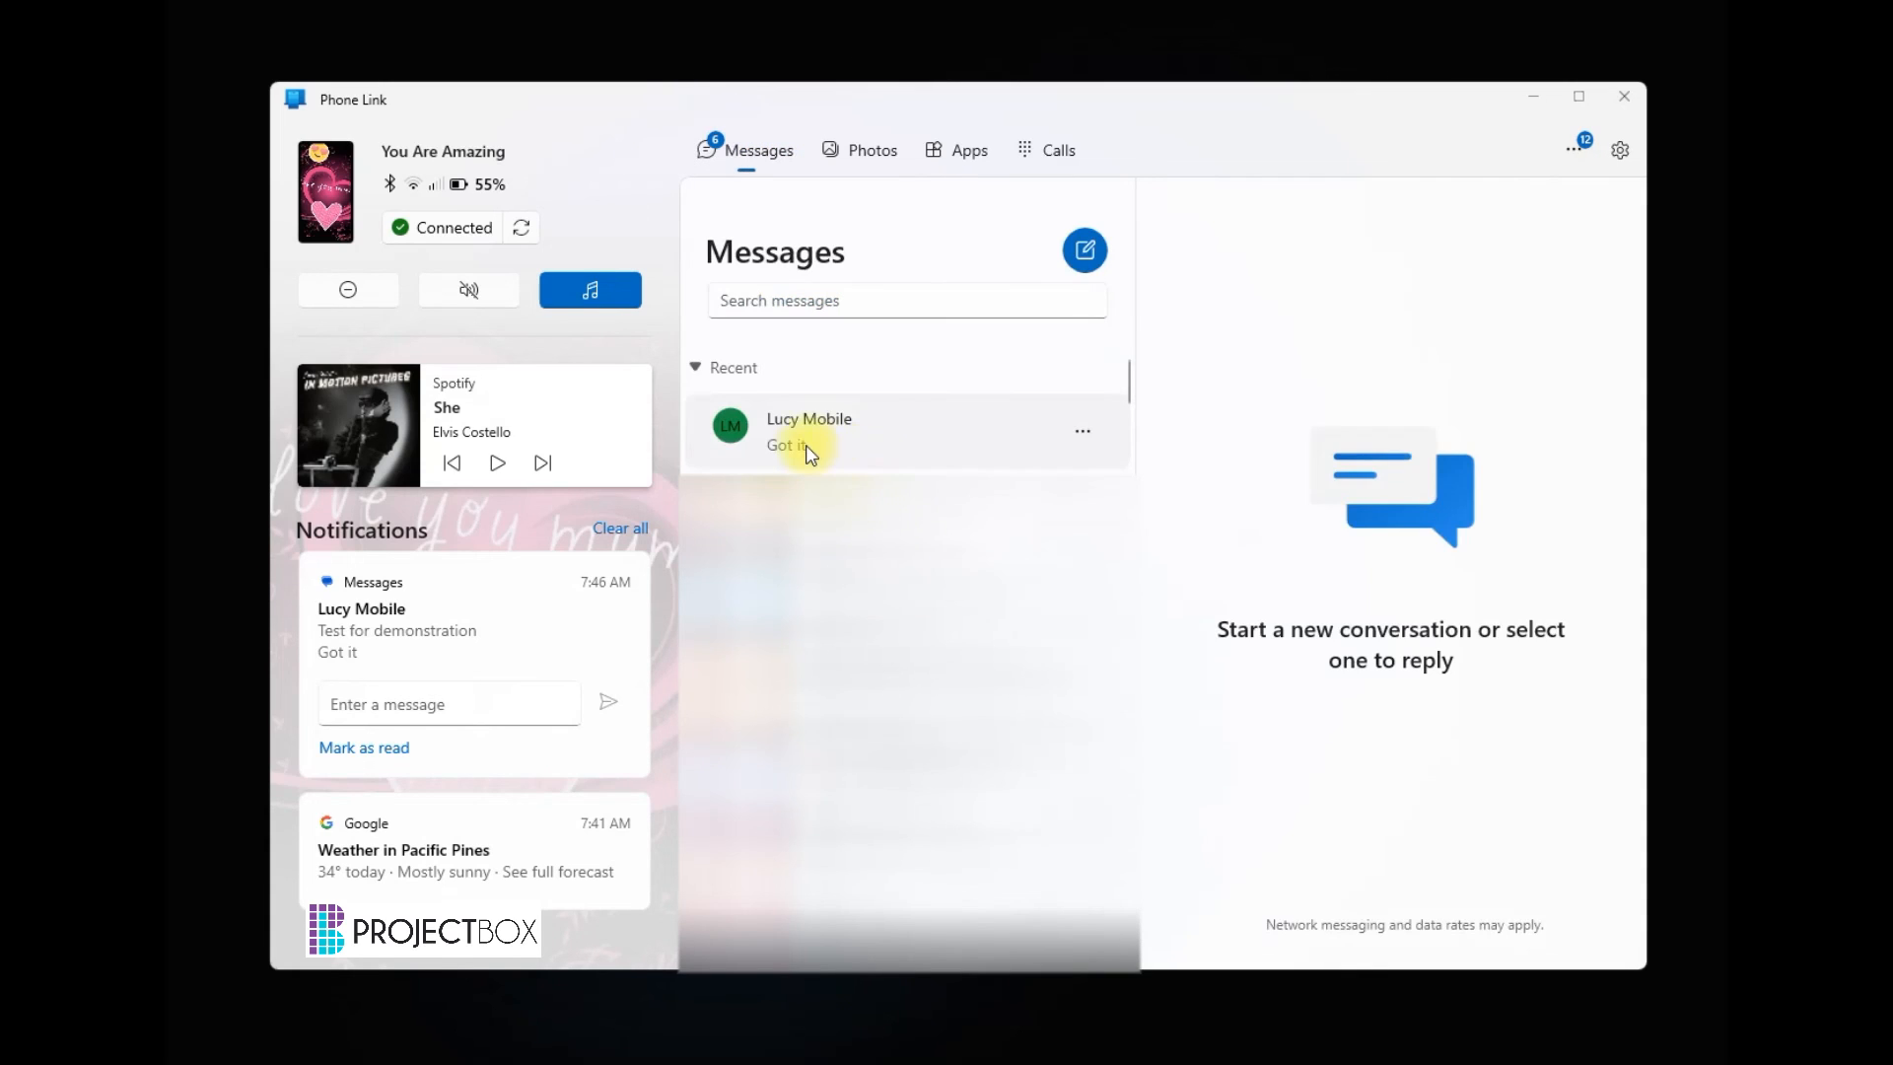